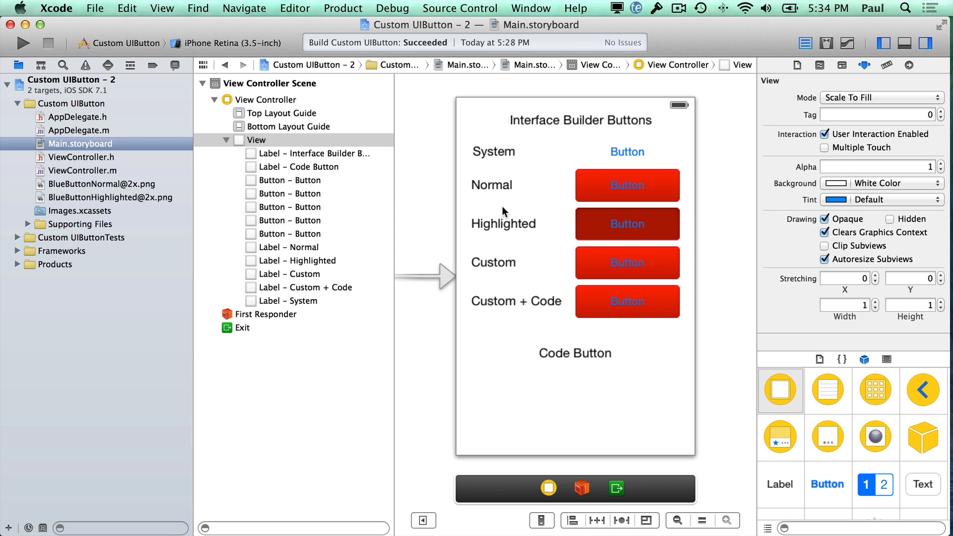
mouse_move(495, 230)
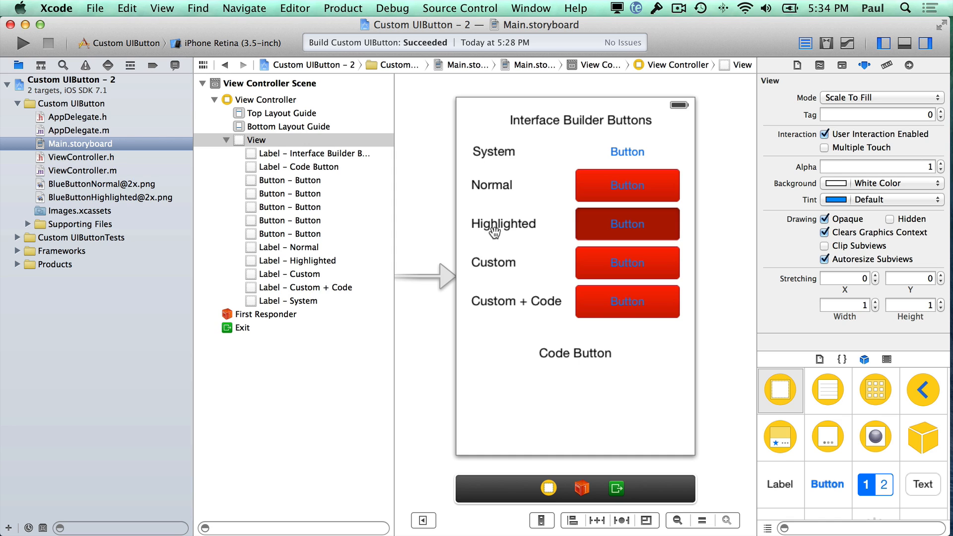
mouse_move(497, 152)
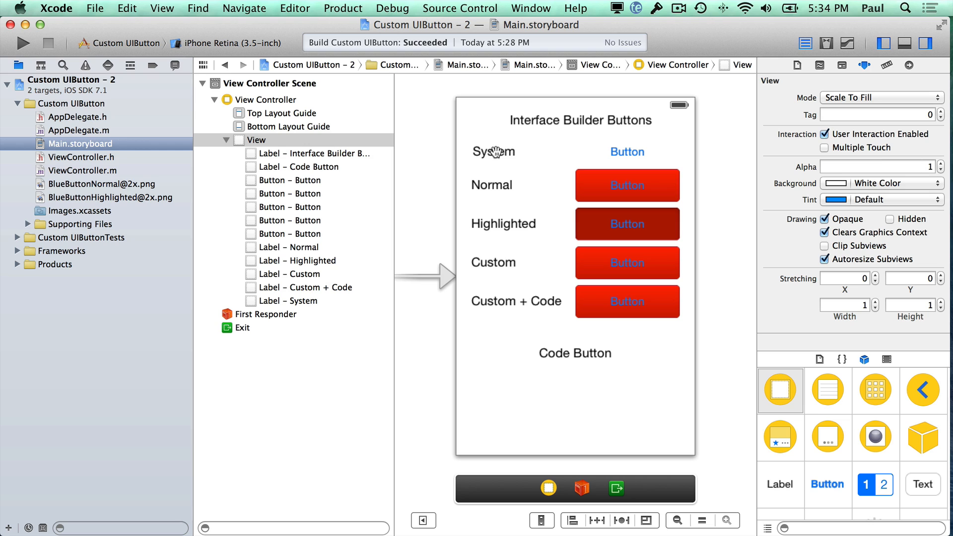
mouse_move(566, 286)
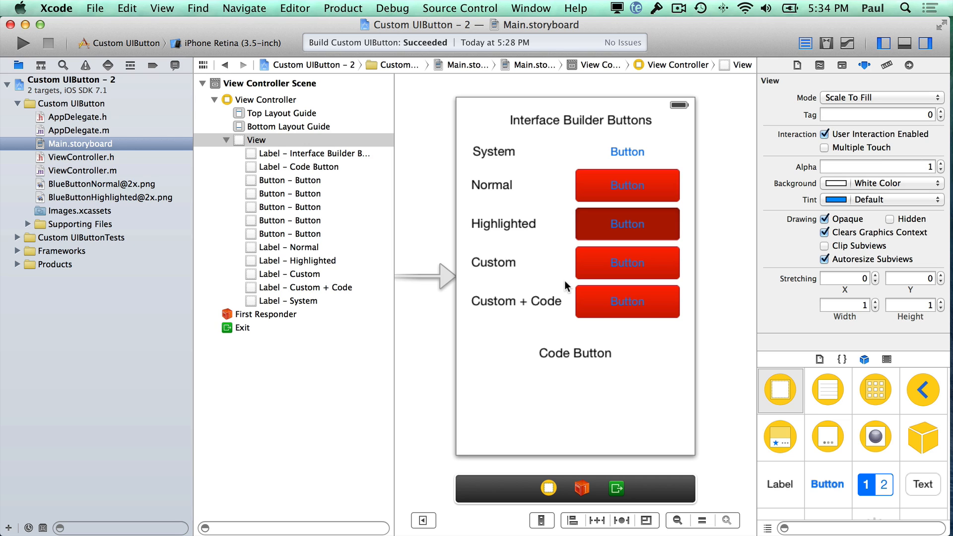
mouse_move(611, 287)
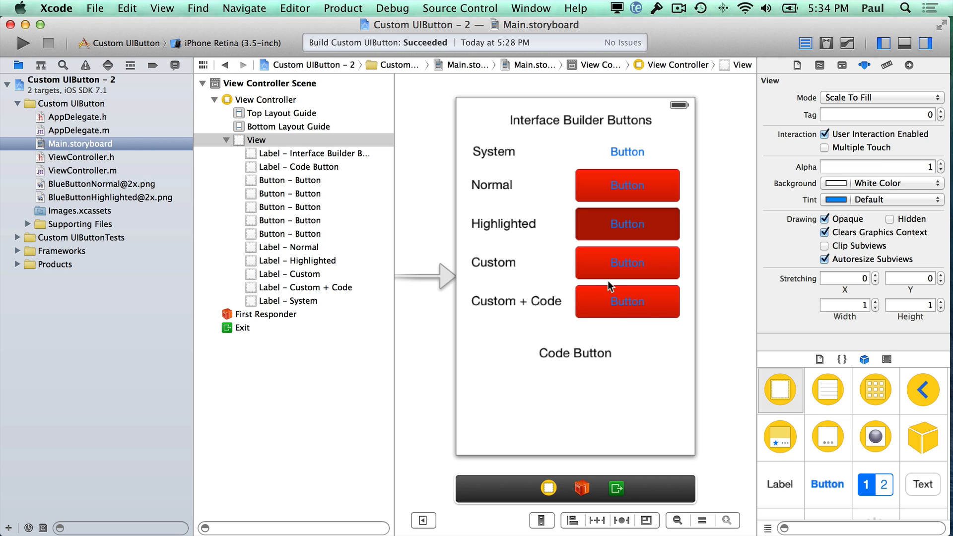
mouse_move(655, 353)
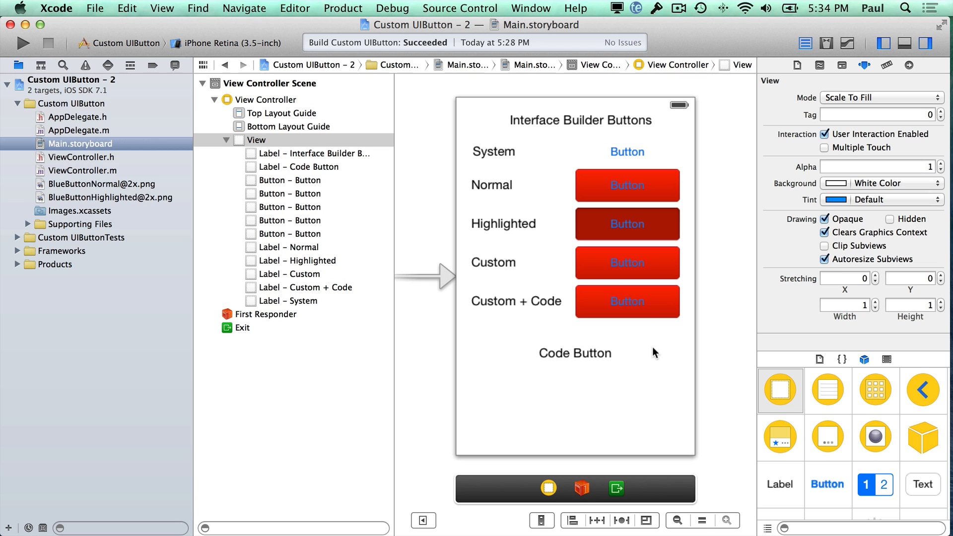
mouse_move(686, 359)
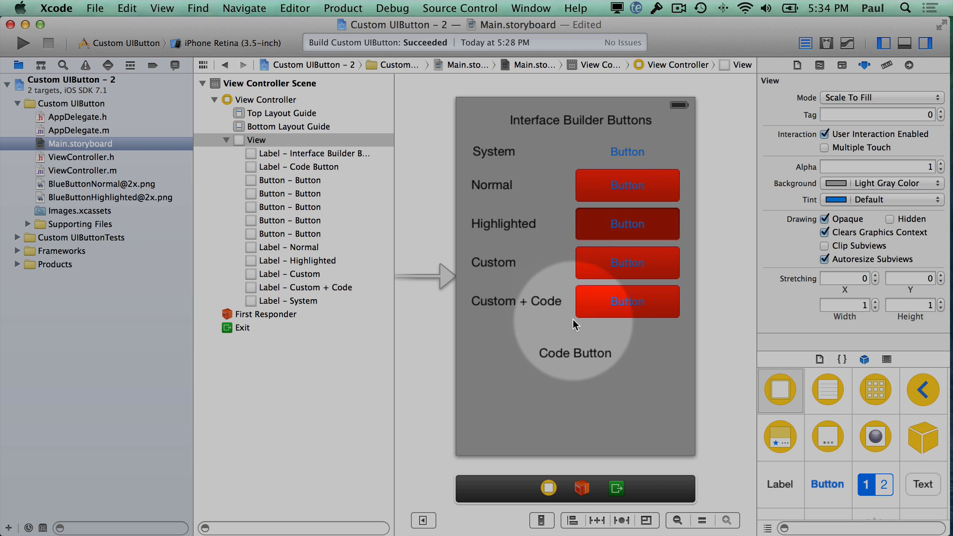
Run the app and tap the red Custom and Custom + Code buttons in the Simulator
click(20, 43)
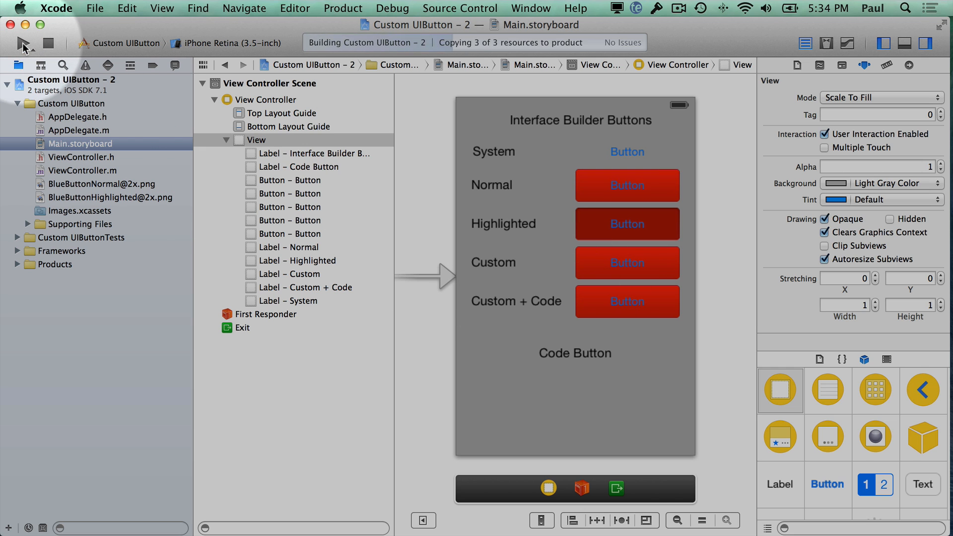
click(21, 44)
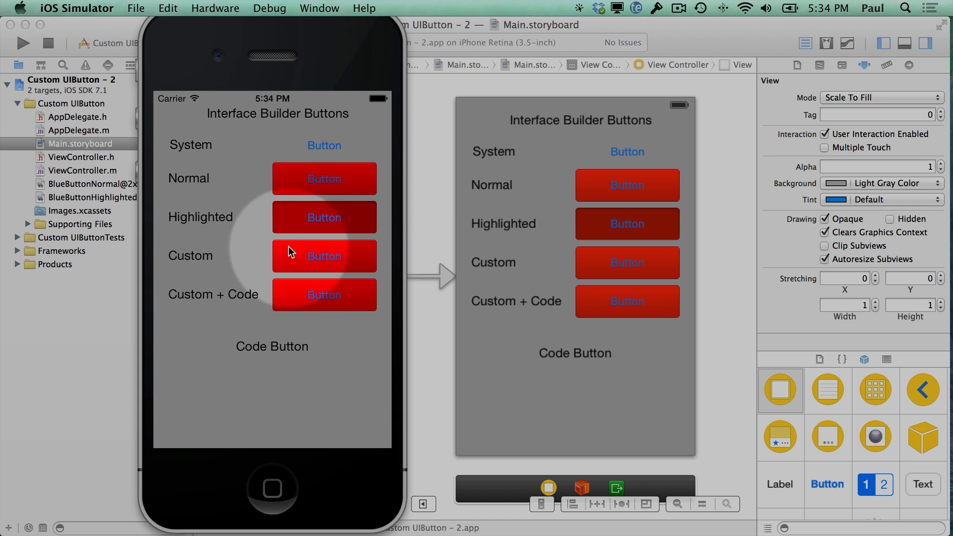
click(300, 295)
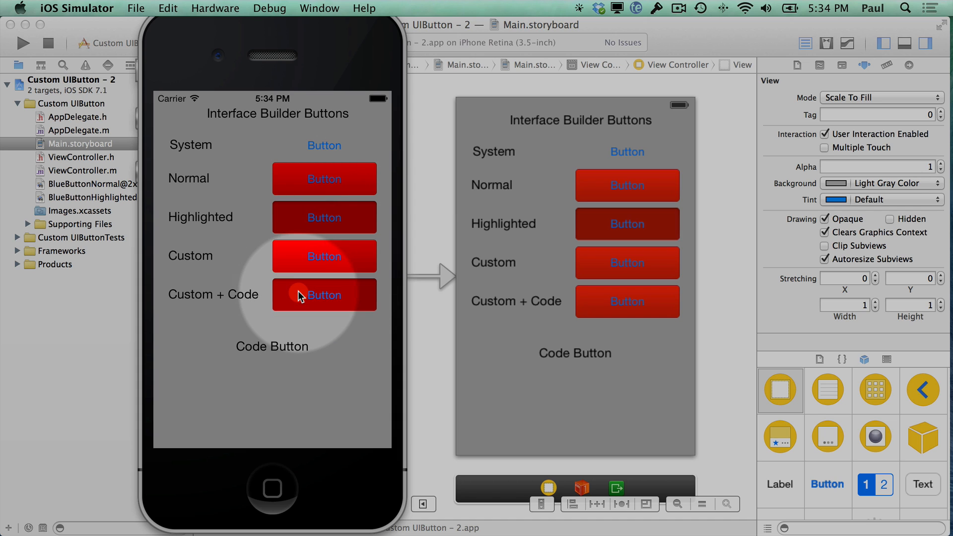
mouse_move(306, 189)
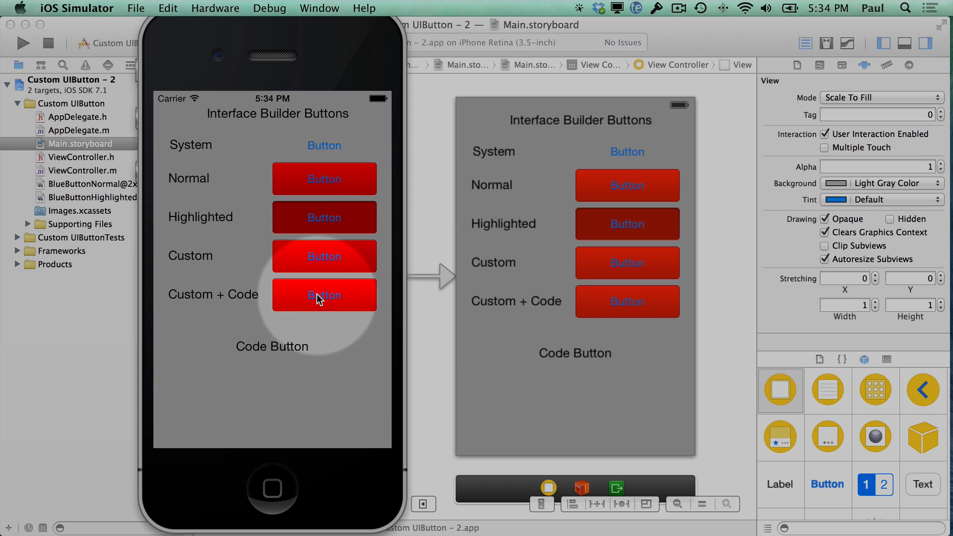
mouse_move(321, 303)
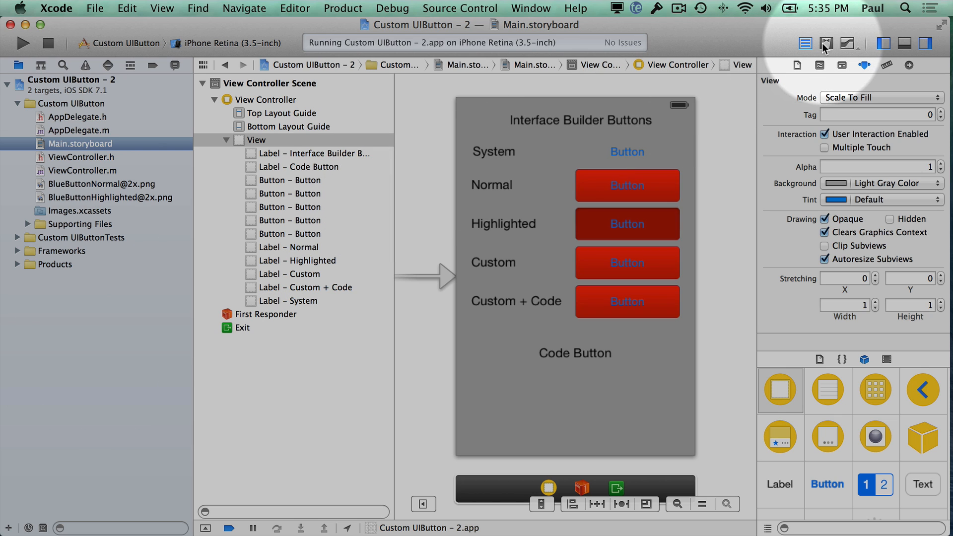
mouse_move(826, 44)
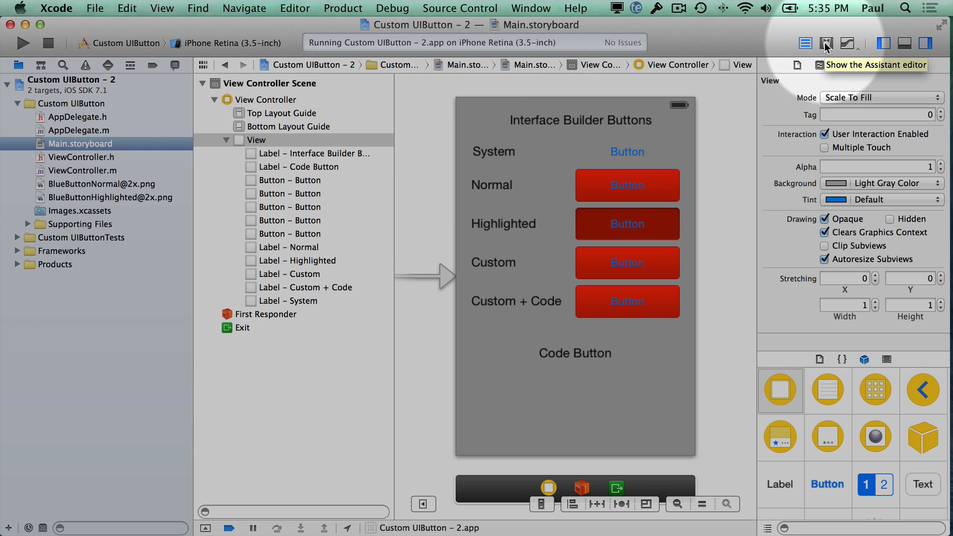
Show ViewController.m beside the storyboard and connect the Custom + Code button as outlet redButton
click(827, 43)
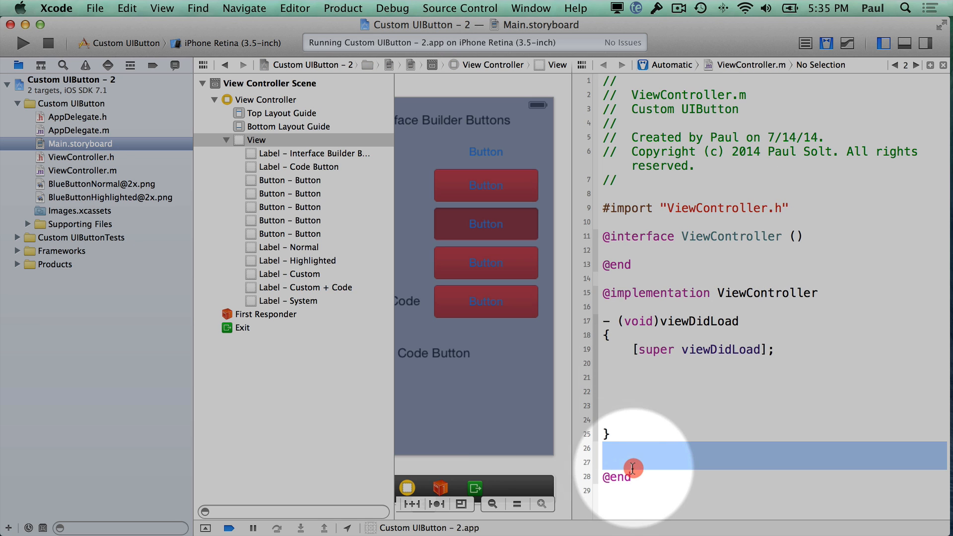
click(630, 449)
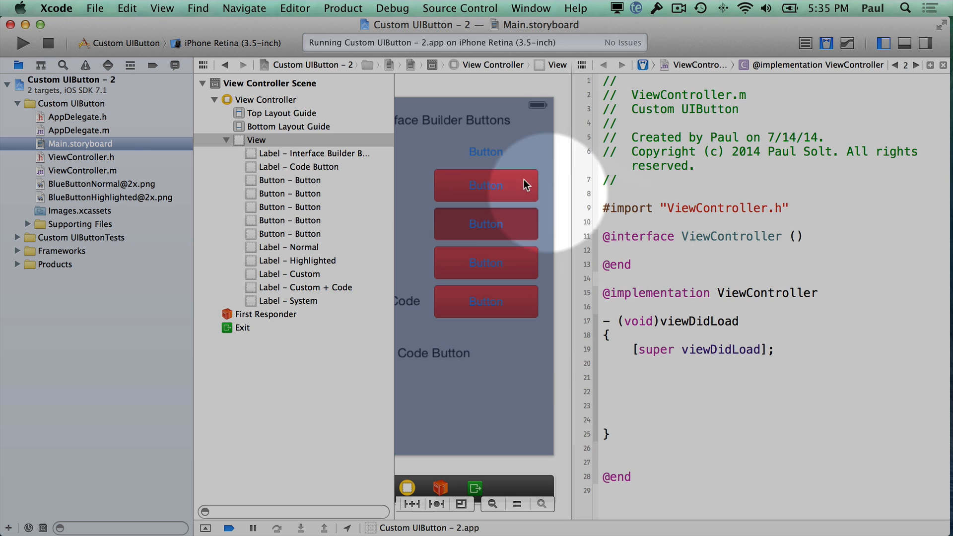
click(486, 301)
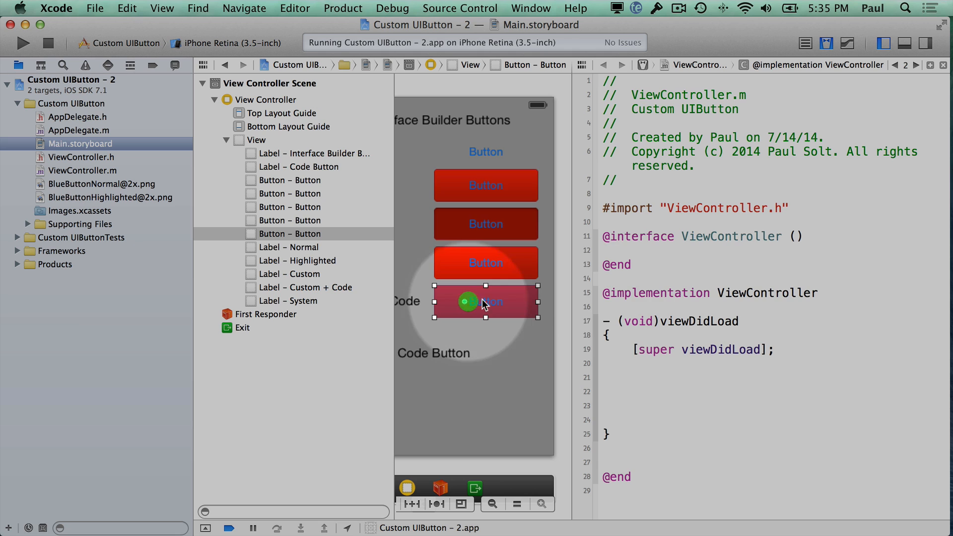
drag(466, 302, 632, 255)
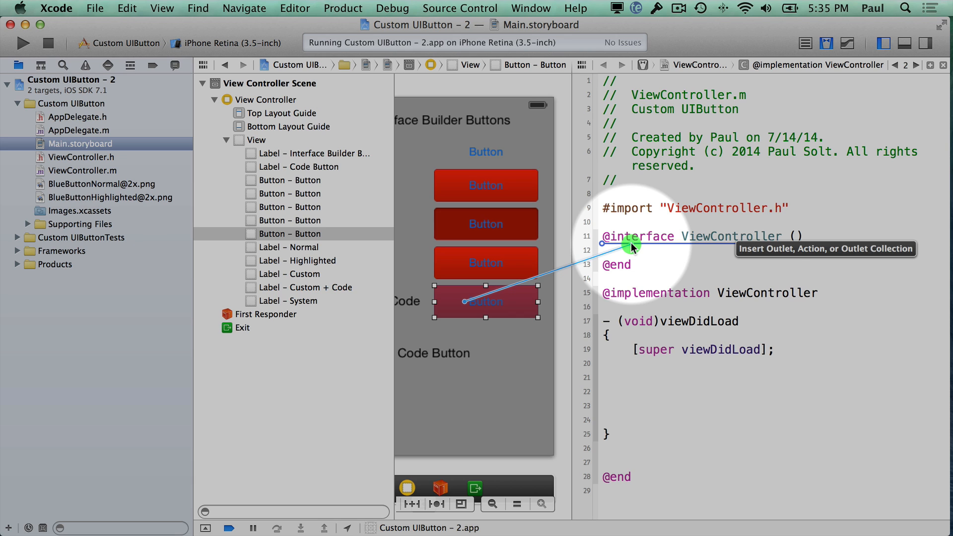
drag(463, 302, 633, 247)
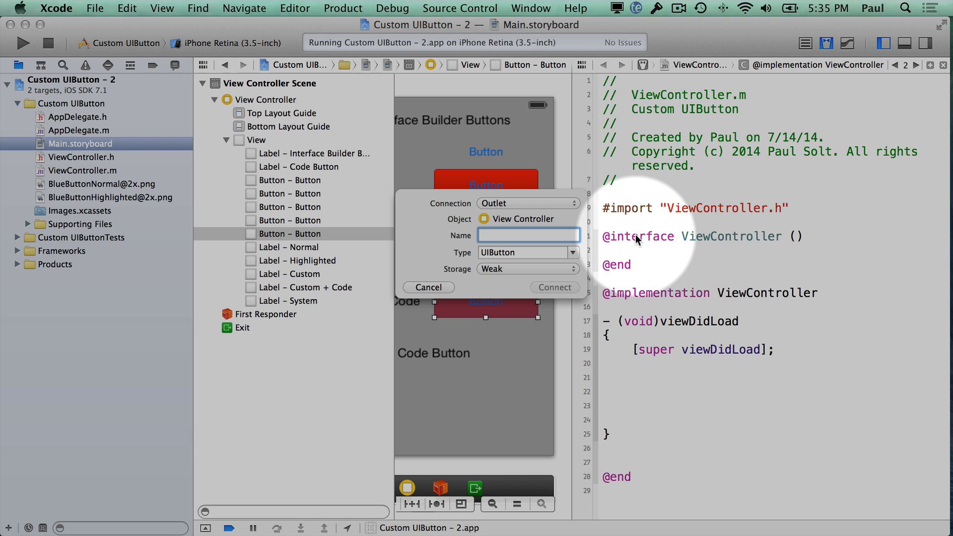
text(redB)
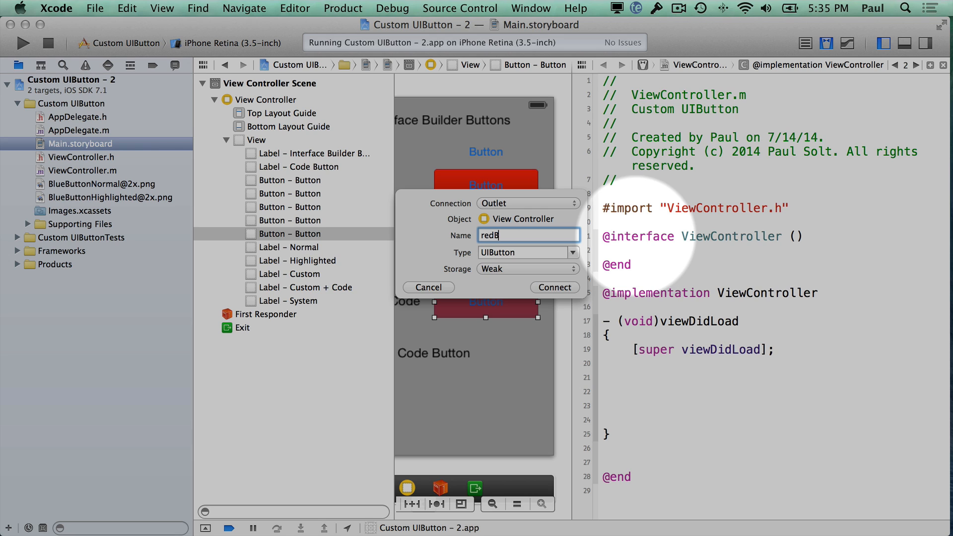
text(utton)
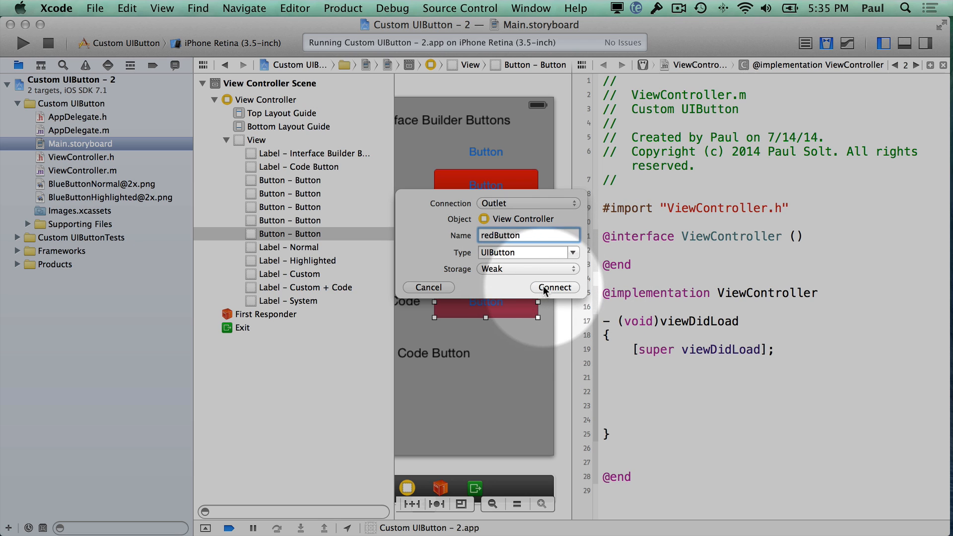
click(554, 288)
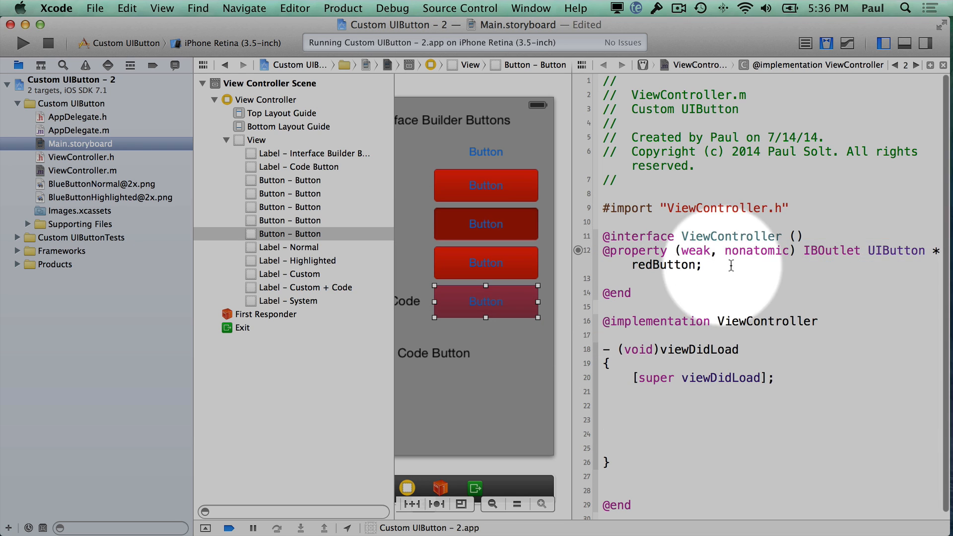
mouse_move(690, 265)
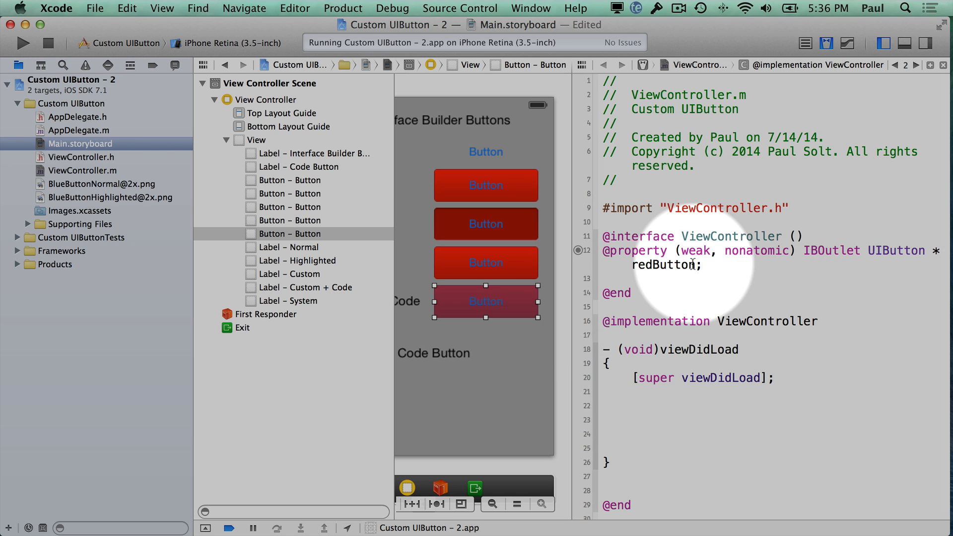
mouse_move(638, 335)
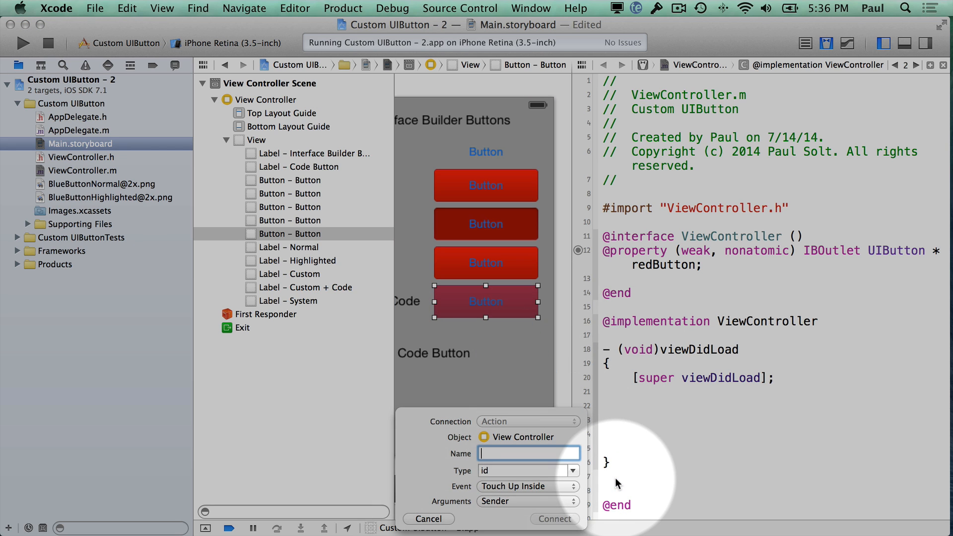
Create the redButtonPressed: action and give it an NSLog of "Red button pressed"
text(redButtonPresse)
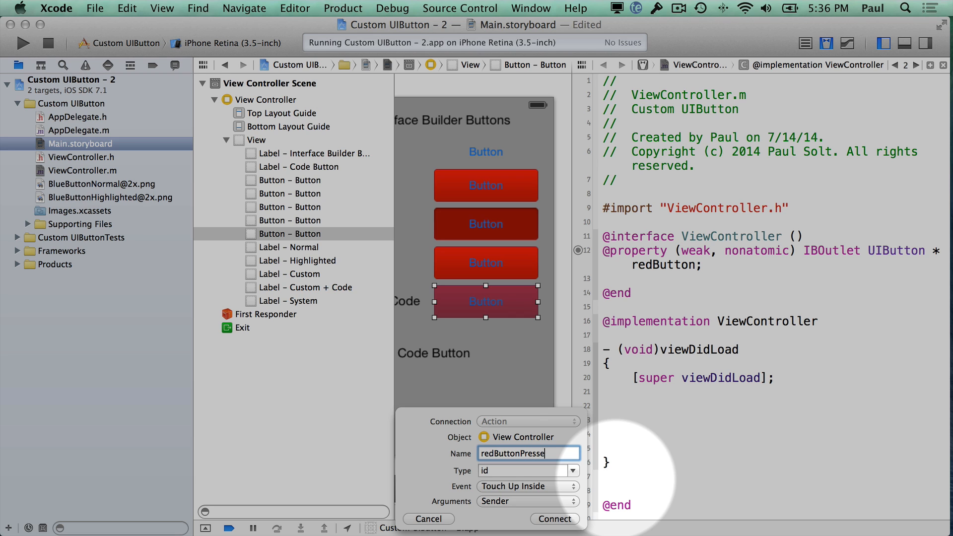
click(555, 519)
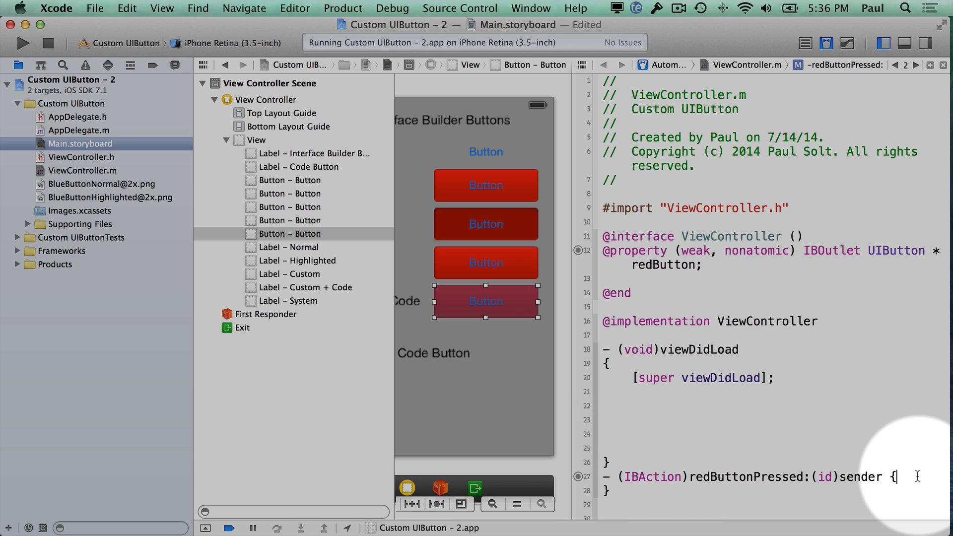
text(NSLog(@")
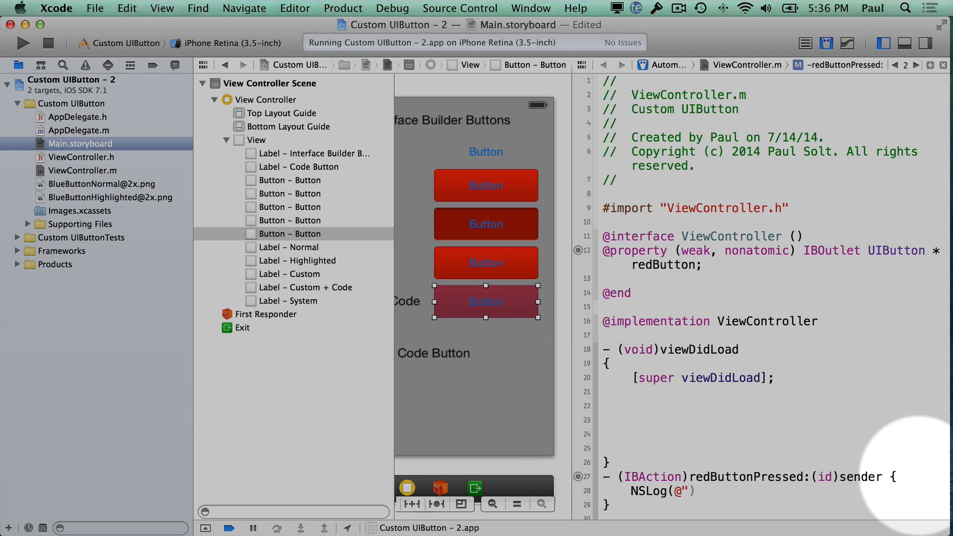
text(Red button pressed)
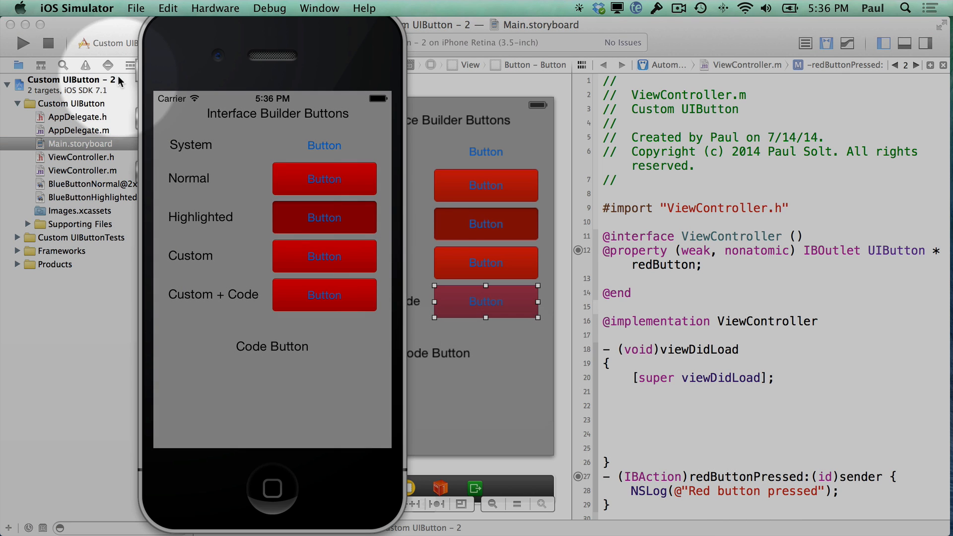
Tap the Custom + Code button to print "Red button pressed" in the console
click(324, 295)
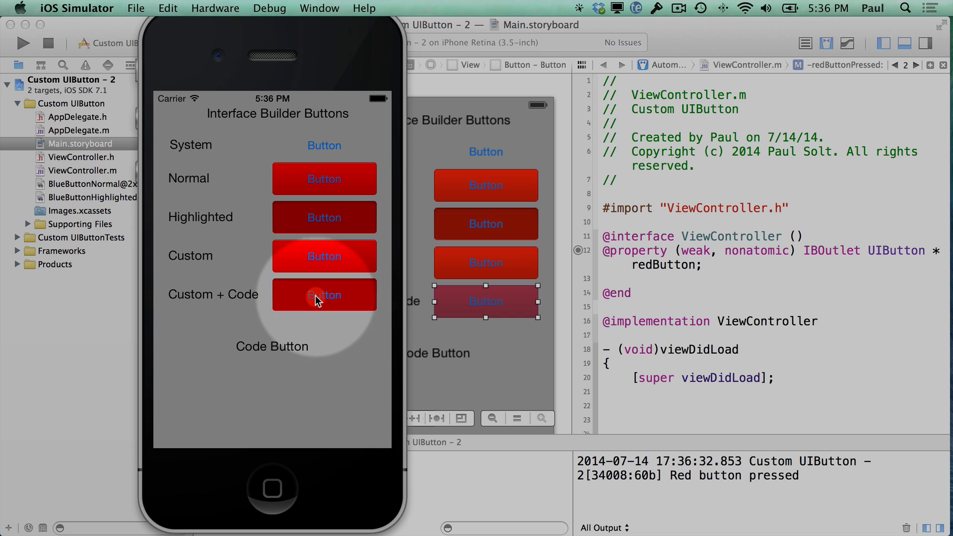
click(324, 295)
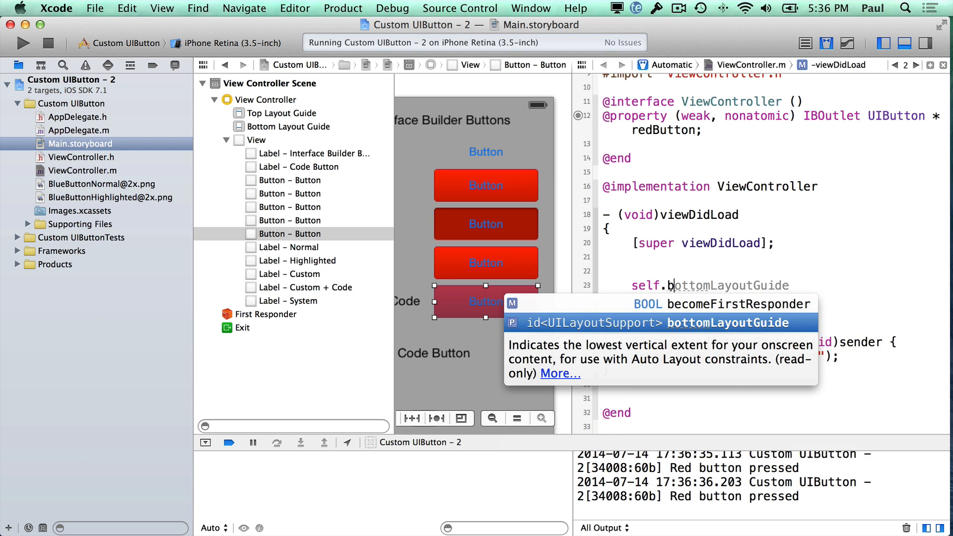
Start a self.redButton line in viewDidLoad and return to the storyboard-only Standard Editor
text(redButton)
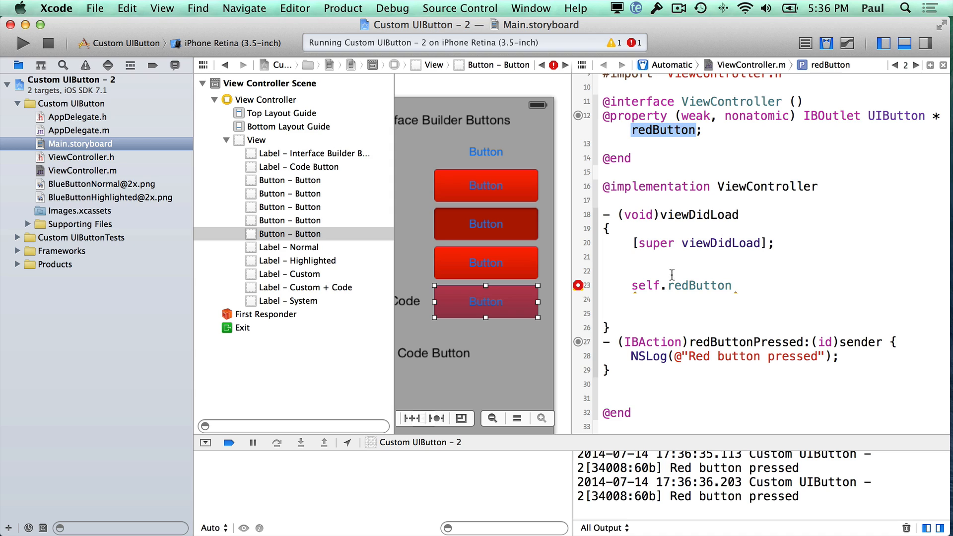
double_click(697, 286)
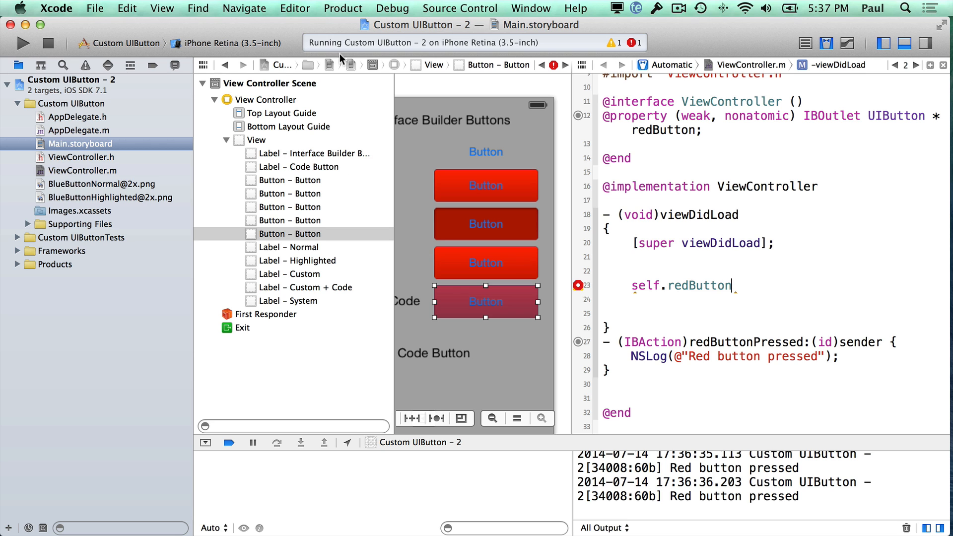
click(804, 42)
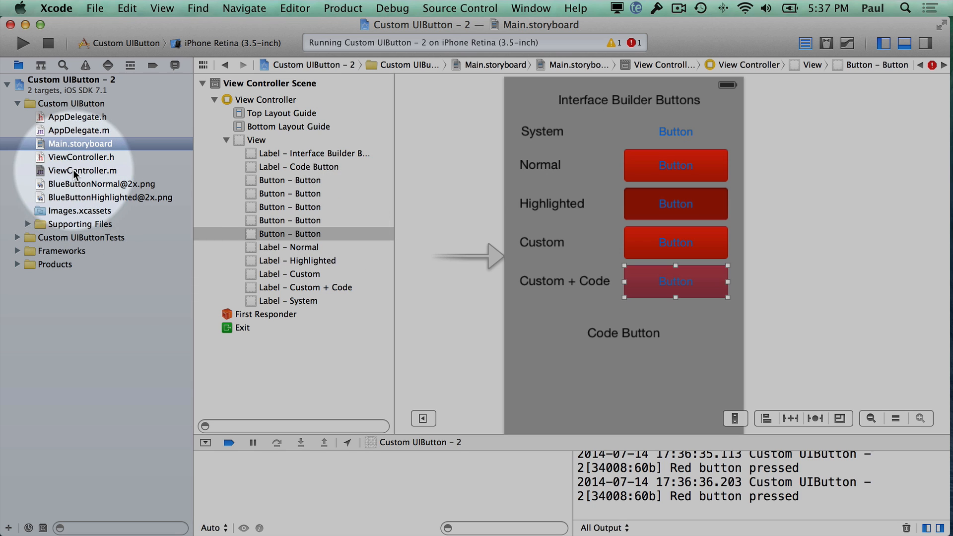
click(84, 170)
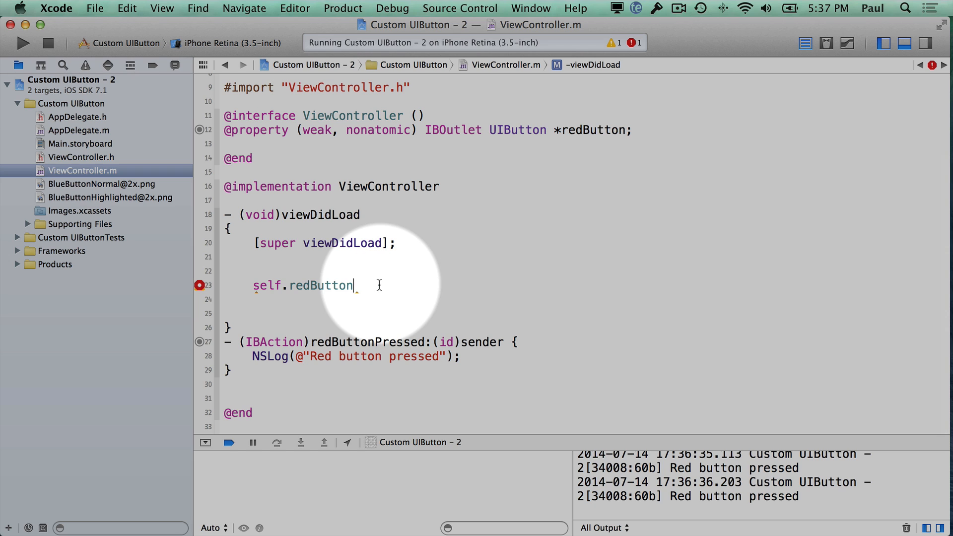
key(cmd+/)
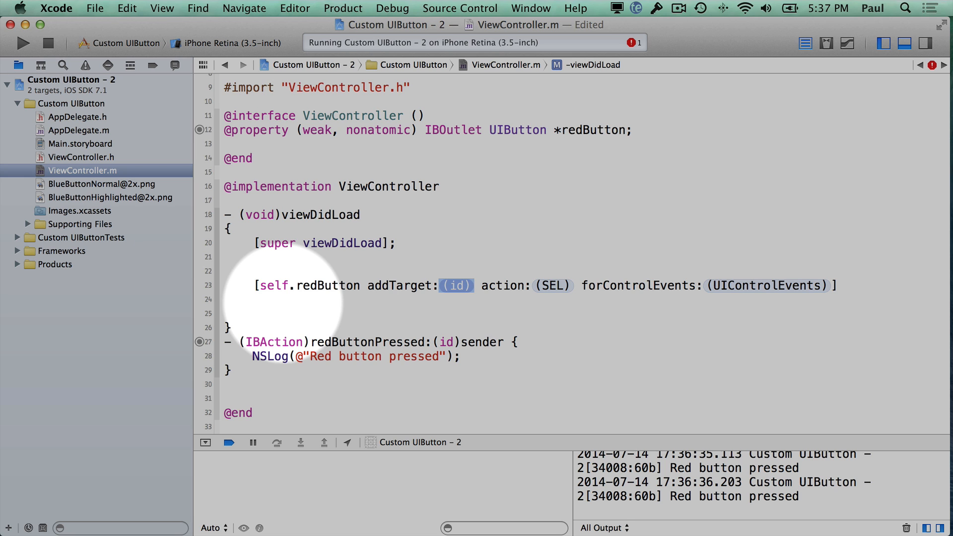
text(self)
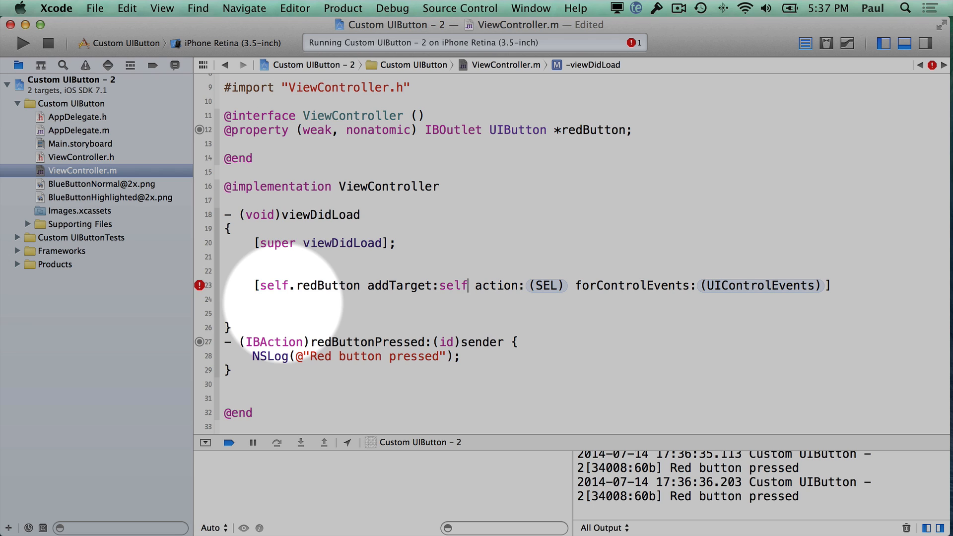
double_click(547, 286)
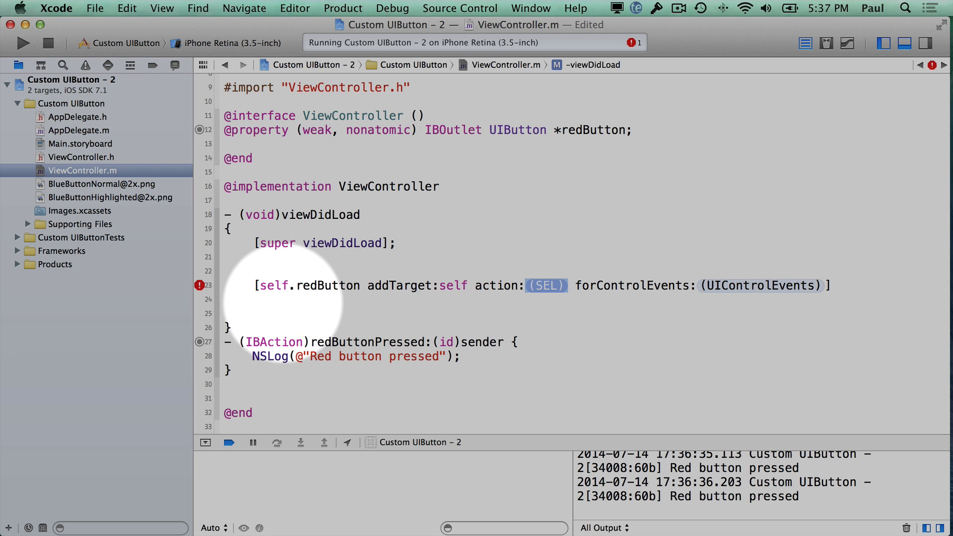
text(@selector)
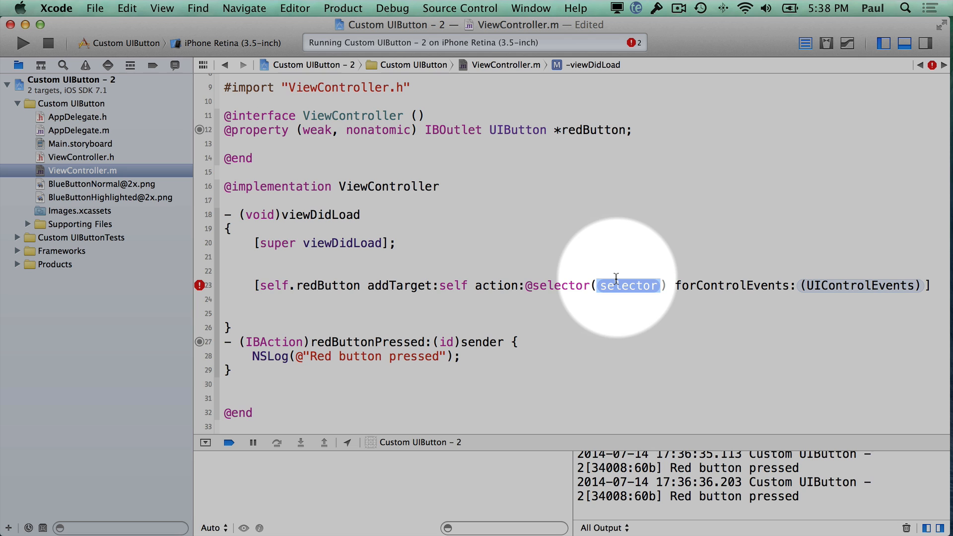
text(touchesBegan:withEvent:)
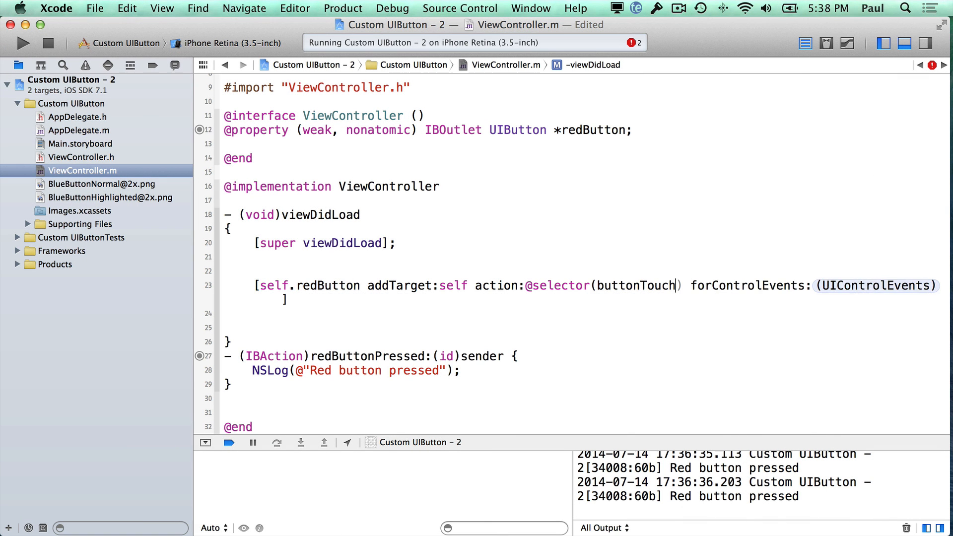
text(Down:))
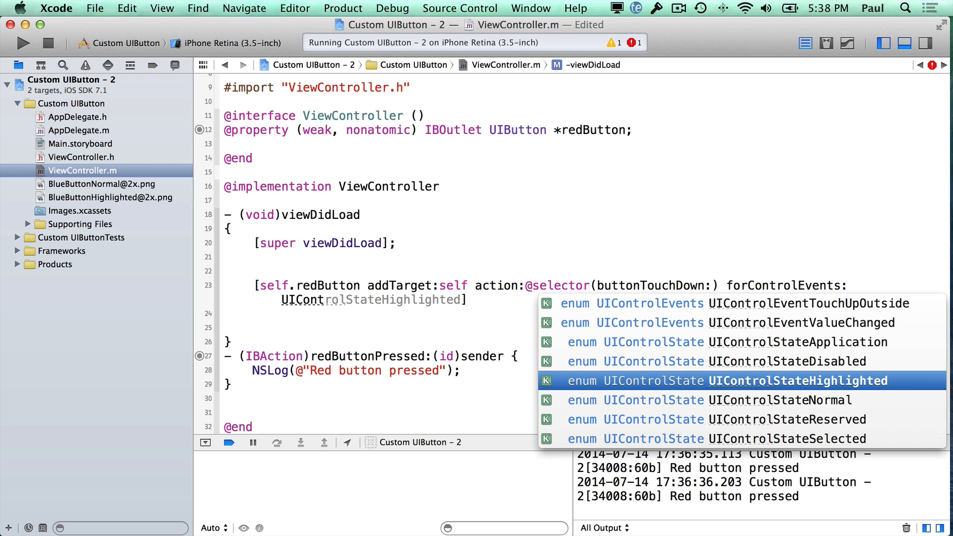
text(UIControlEventTouchUpInside)
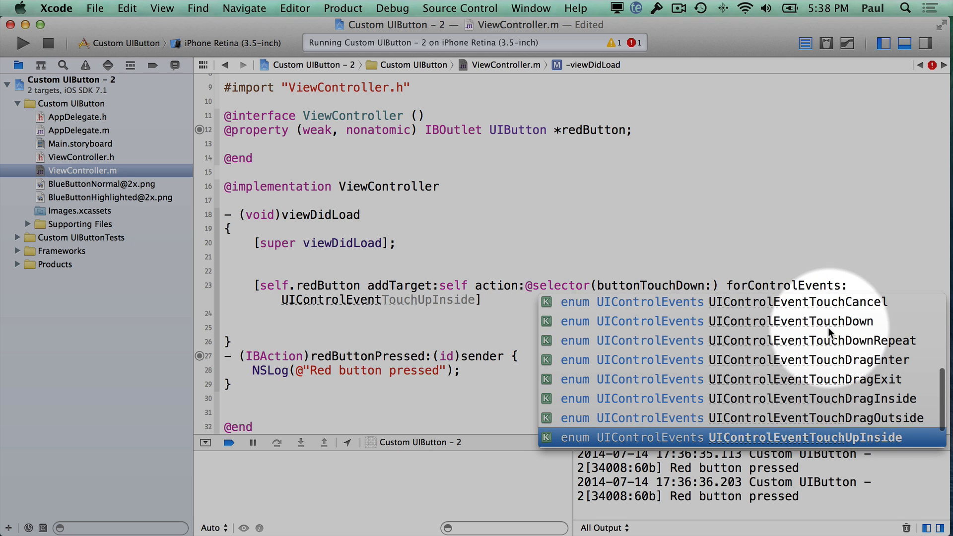
click(813, 321)
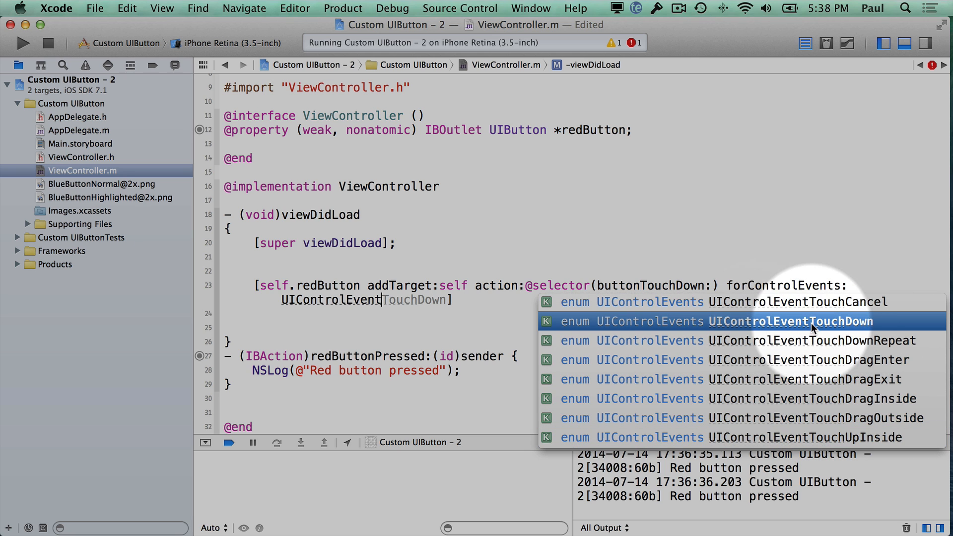
key(Return)
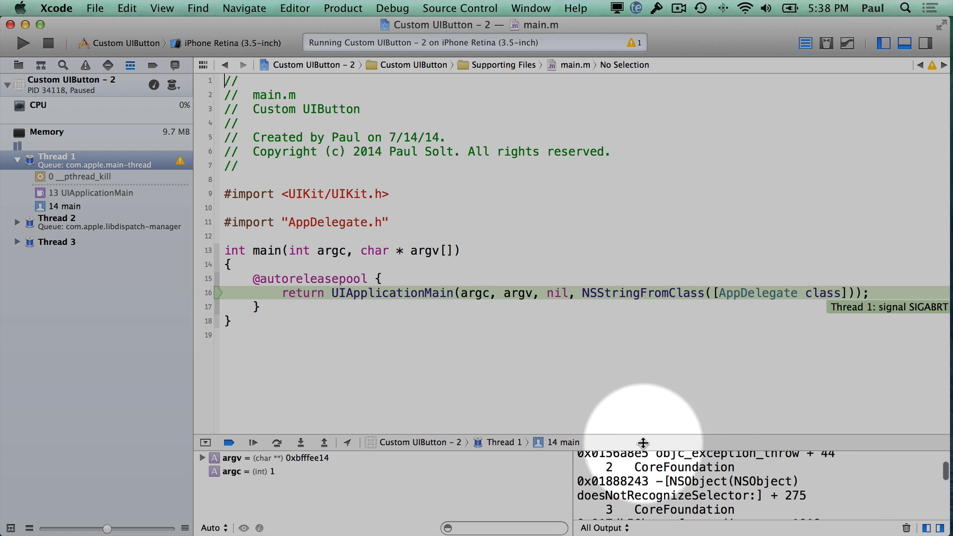
Enlarge the console and highlight the uncaught buttonTouchDown: unrecognized selector exception
drag(644, 443, 644, 267)
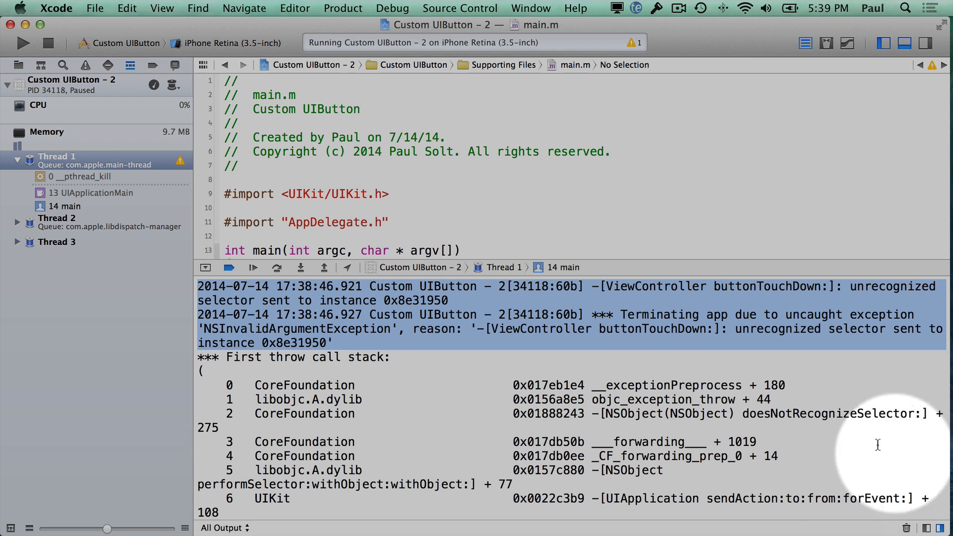
mouse_move(382, 367)
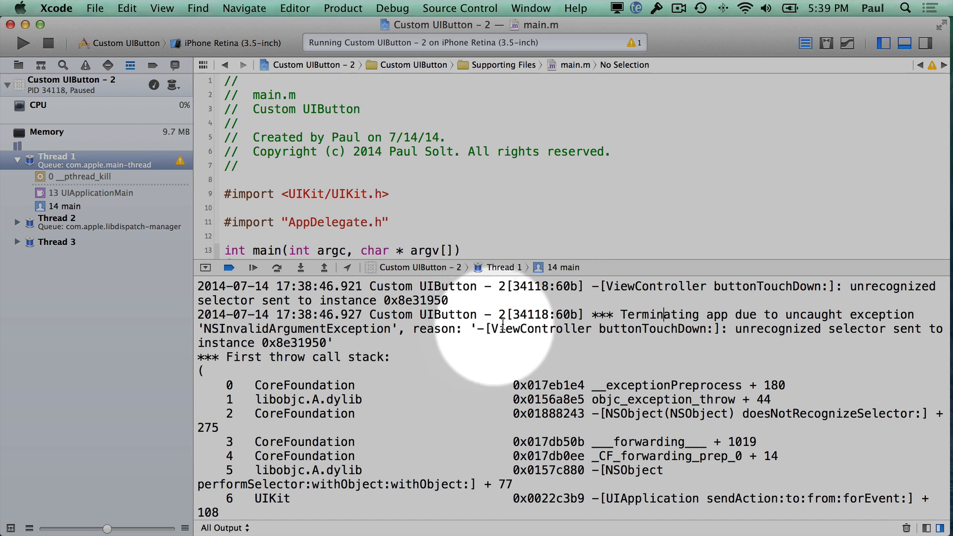
drag(623, 315, 911, 315)
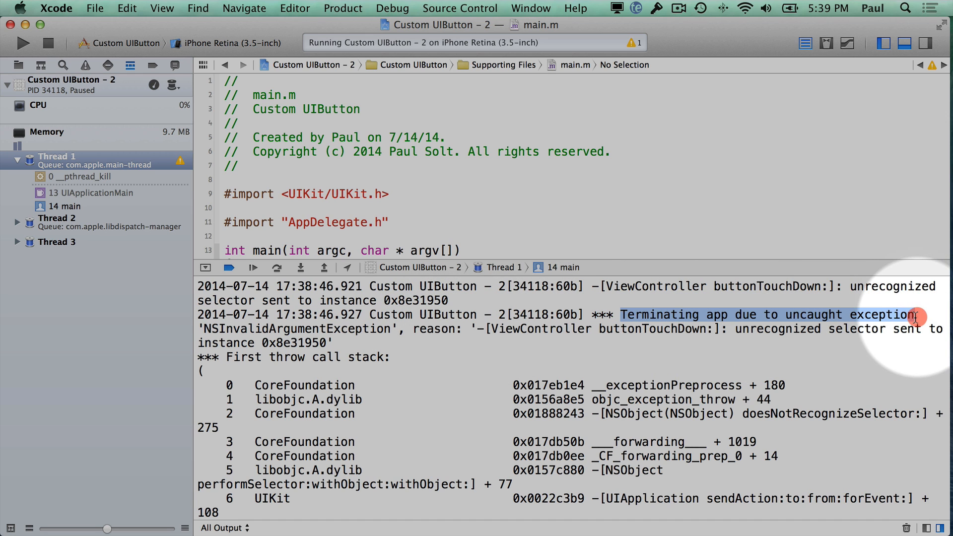
mouse_move(852, 287)
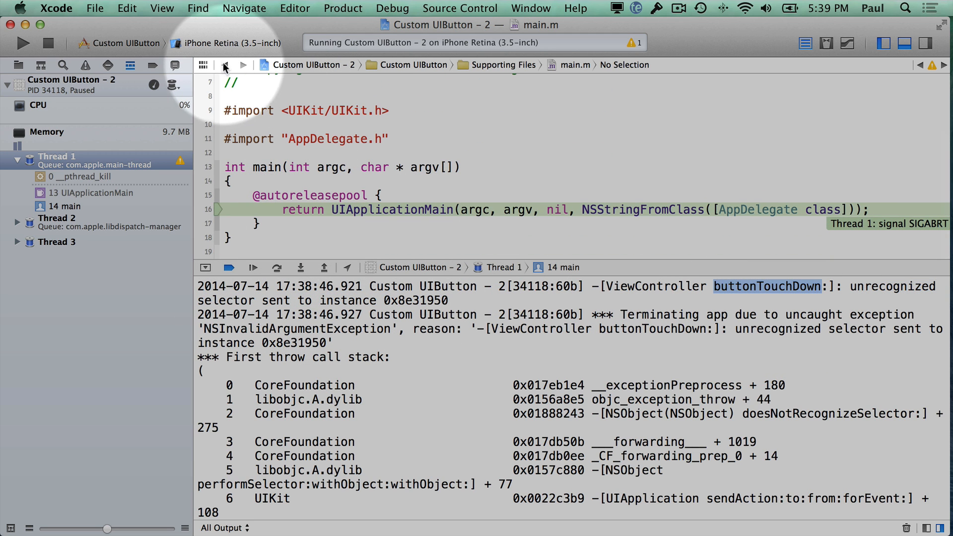
Define an empty - (void)buttonTouchDown:(UIButton *)button method in ViewController.m and rebuild
click(226, 65)
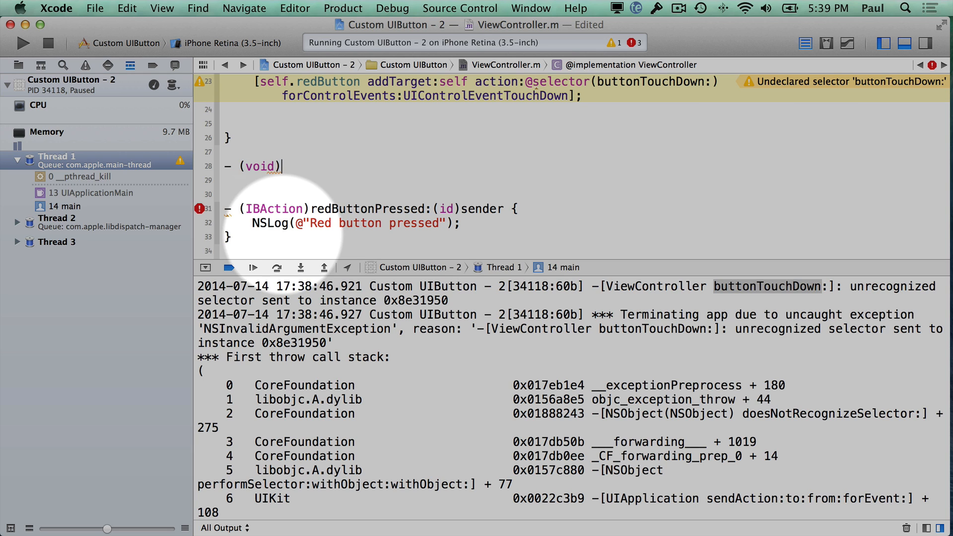
text(button)
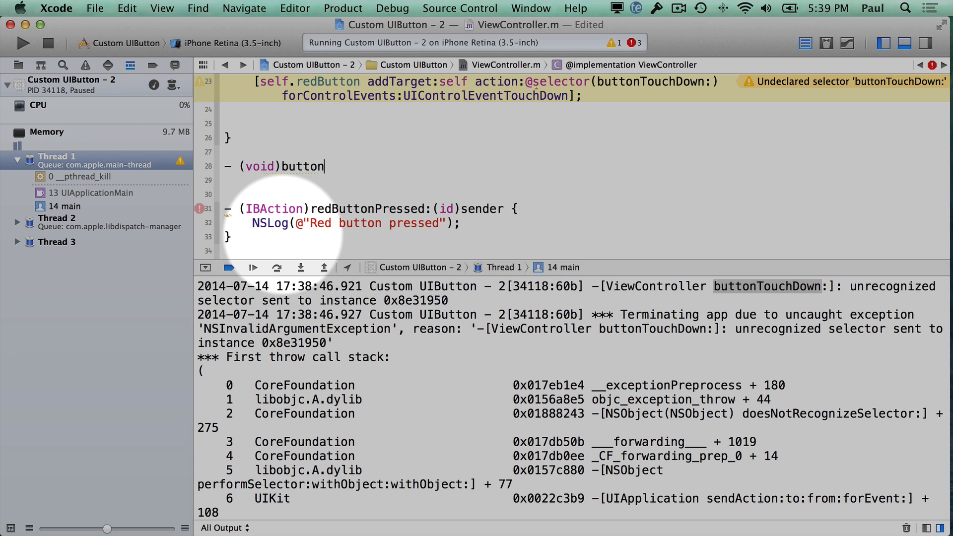
text(TouchDown)
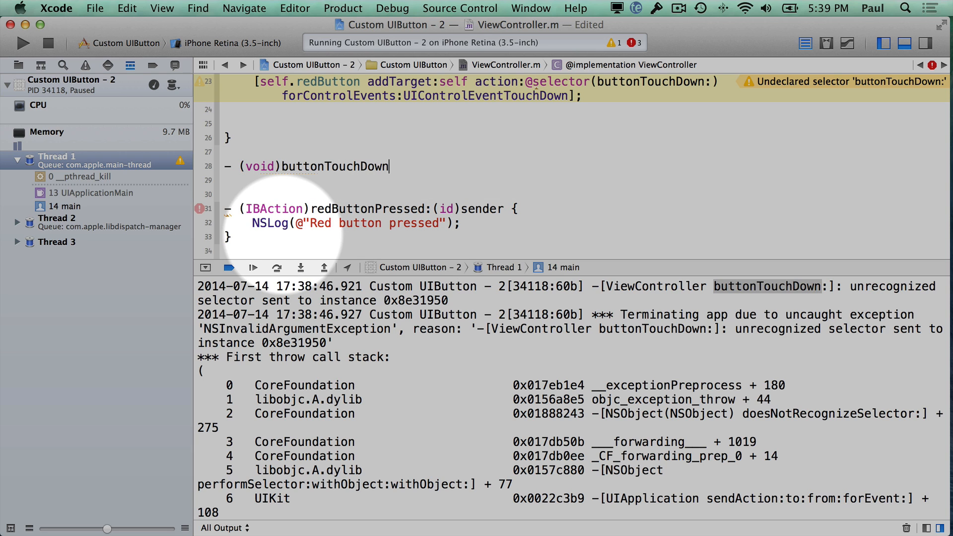
text(()
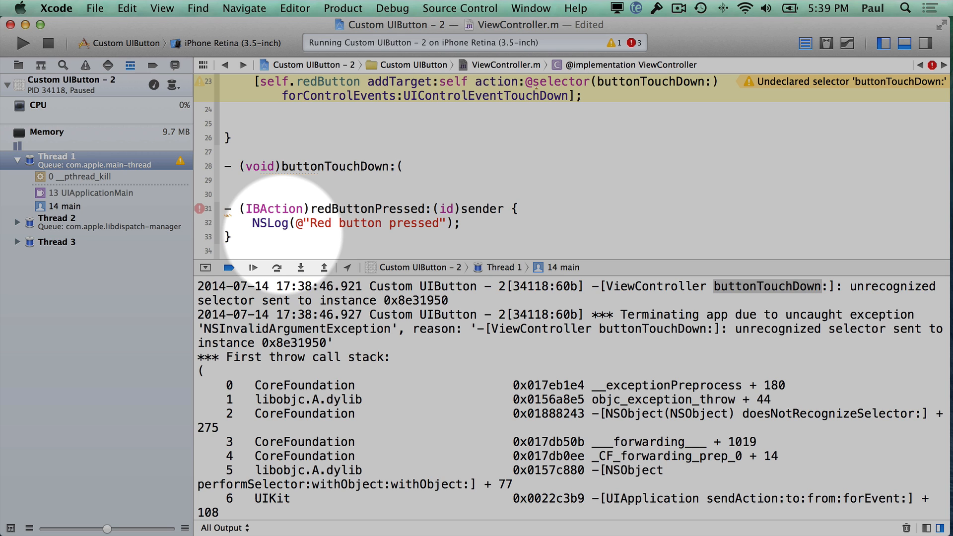
text(UIButton *)button {)
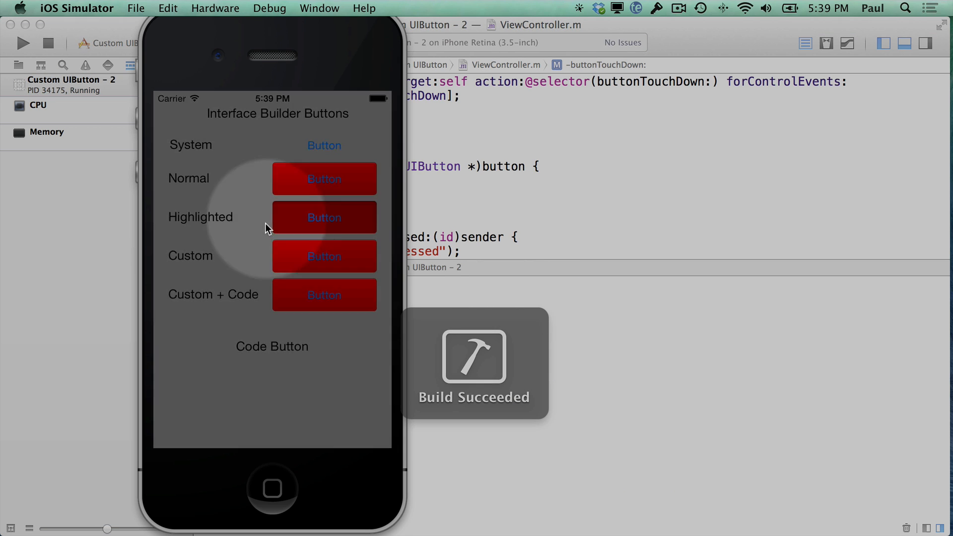
click(324, 295)
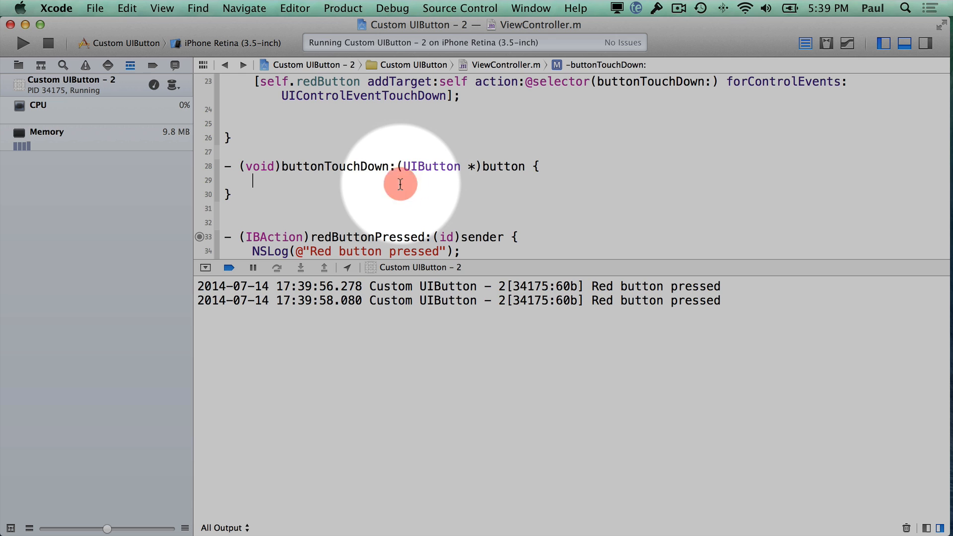
Log "Down" in buttonTouchDown: and add buttonTouchUpInside:(UIButton *)button with an NSLog of "TouchUpInside"
text(NSLog()
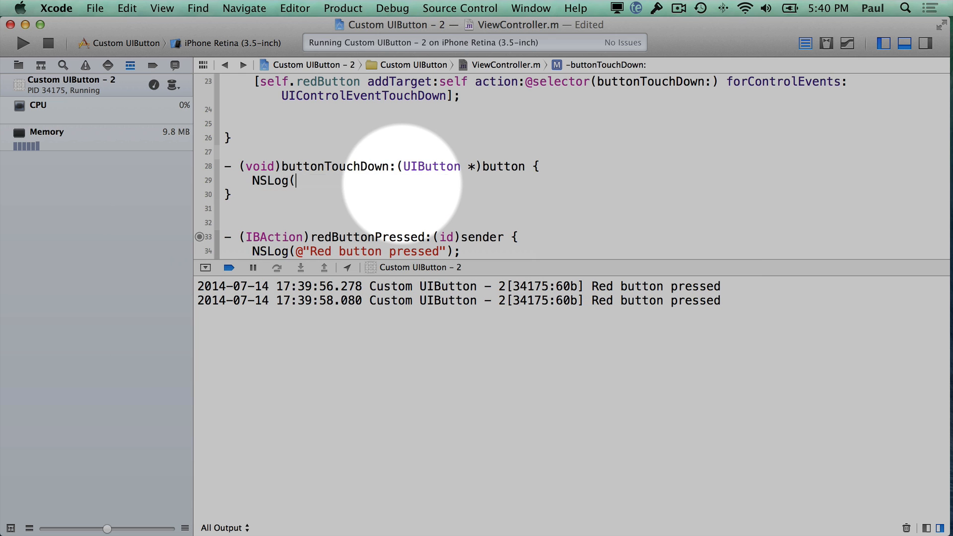
text(@"Do")
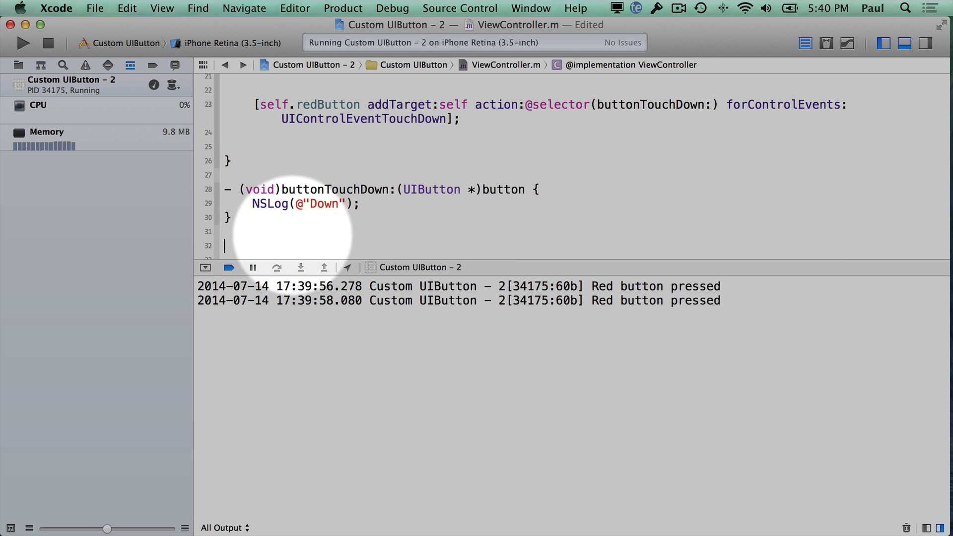
text(- (void))
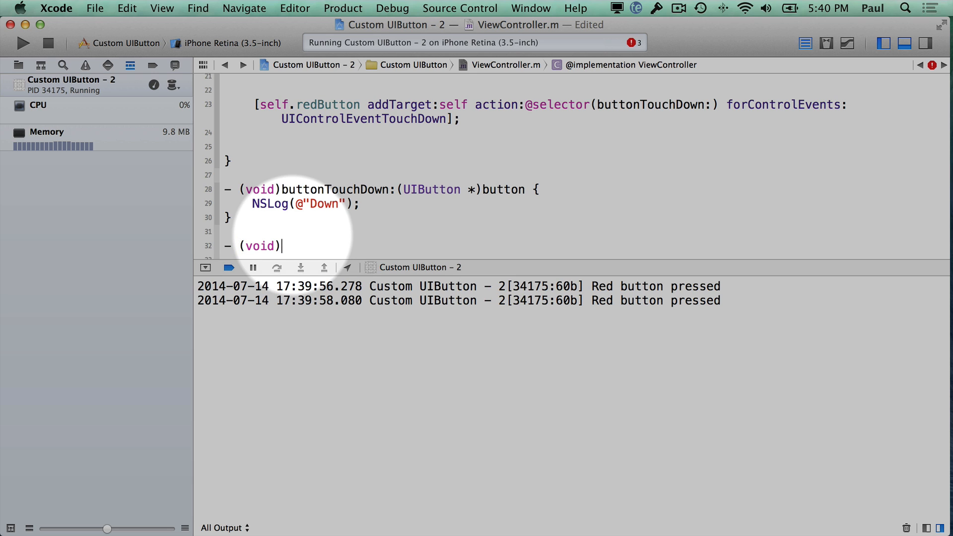
text(buttonTouchup)
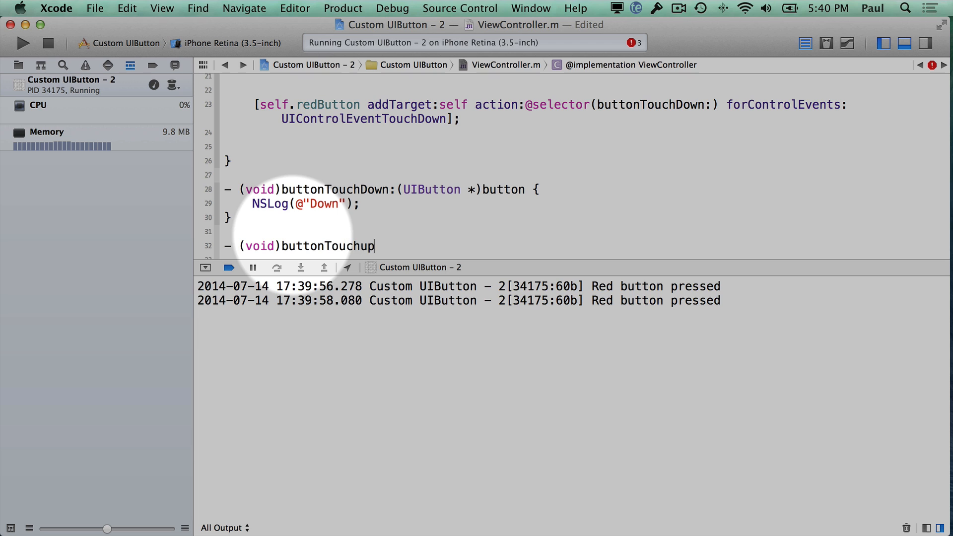
text(UpIn)
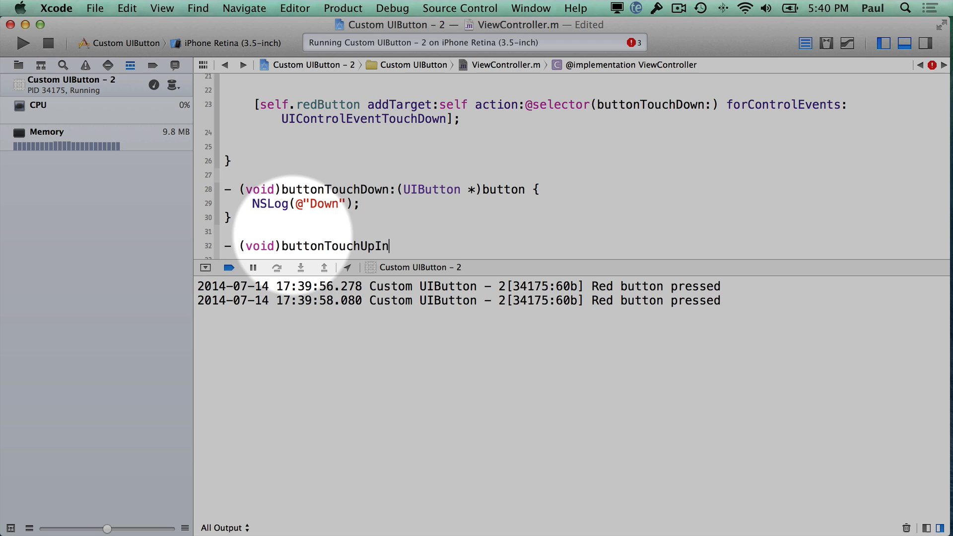
text(side:()
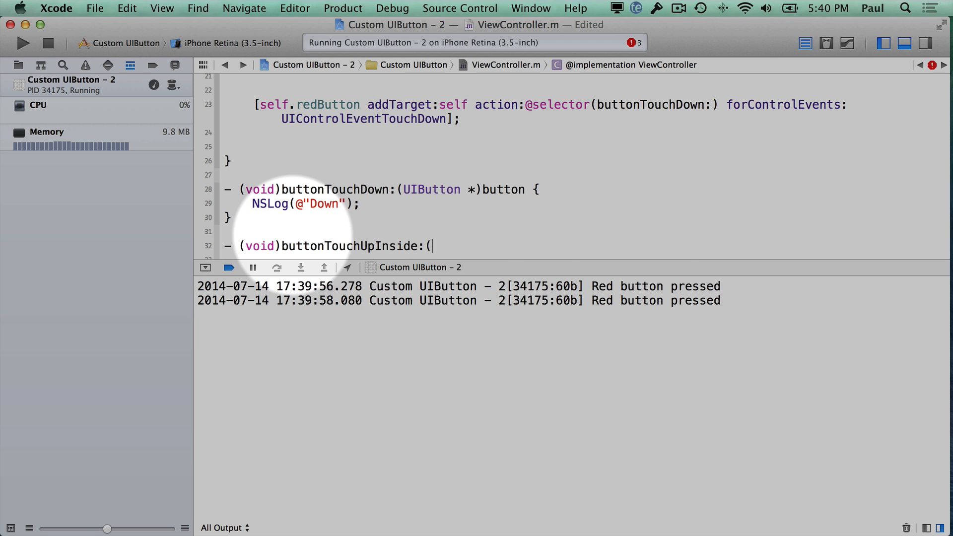
text(UIButton *)button {)
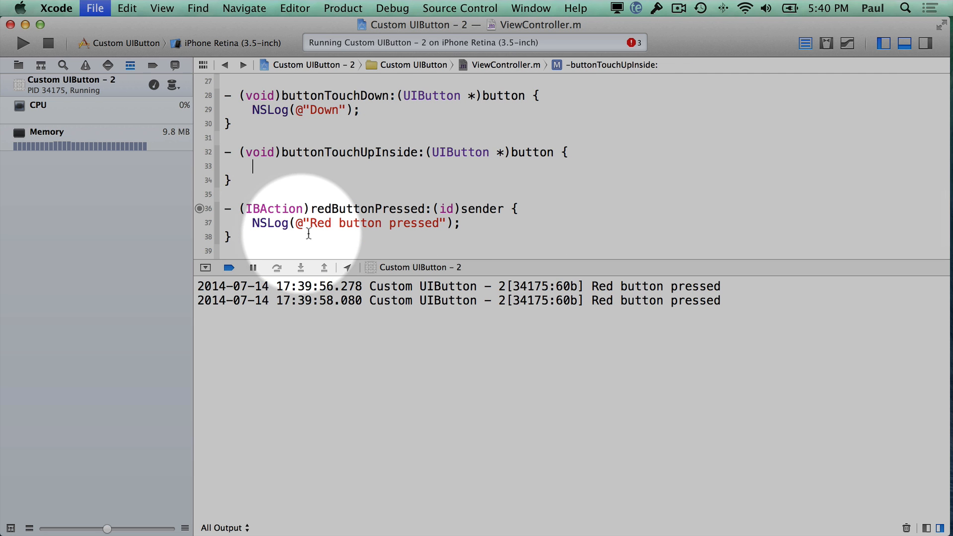
text(NSLog()
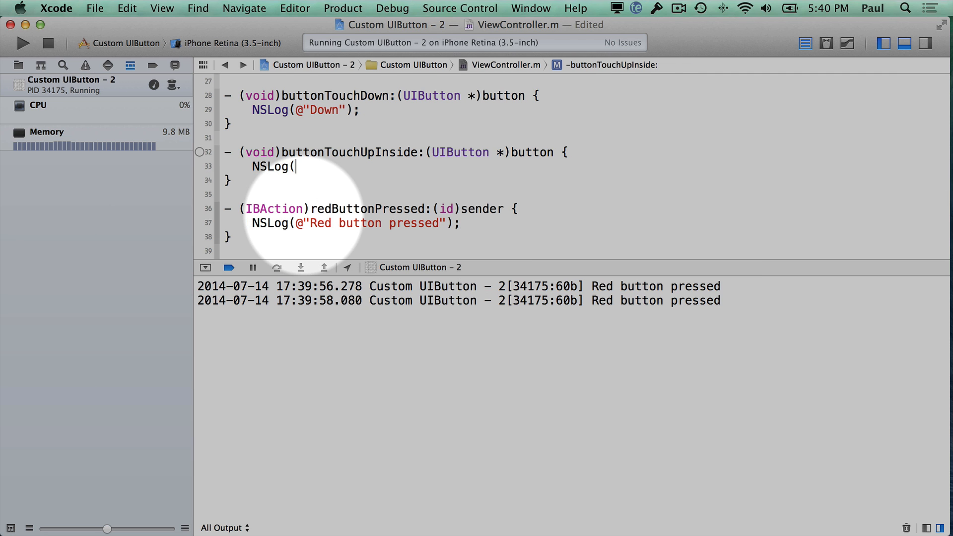
text(@")
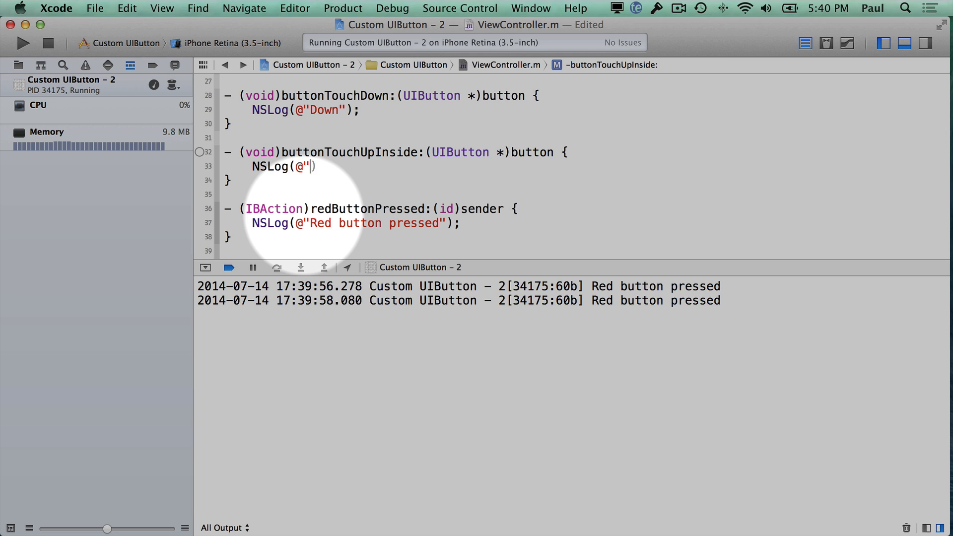
text(TouchU)
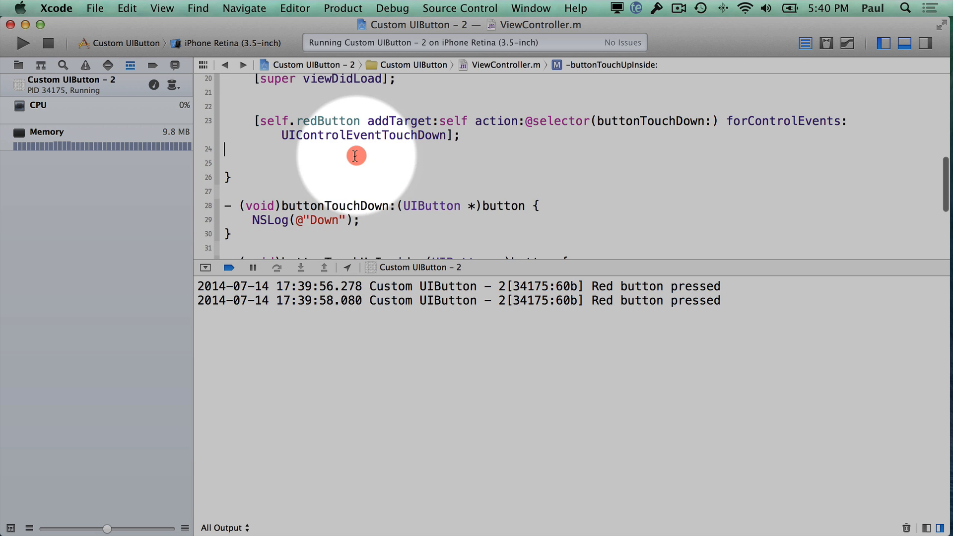
Add a second addTarget line registering buttonTouchUpInside: for UIControlEventTouchUpInside
text([)
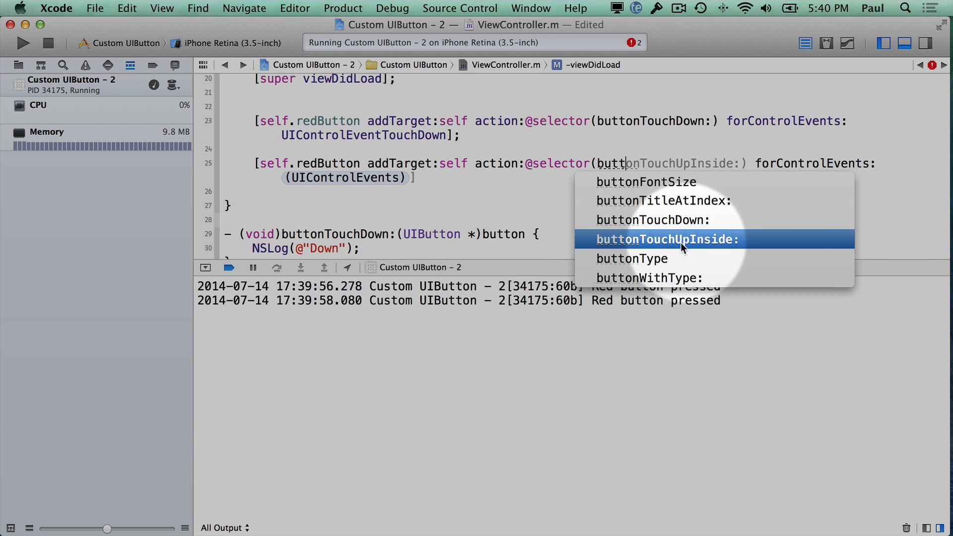
mouse_move(712, 244)
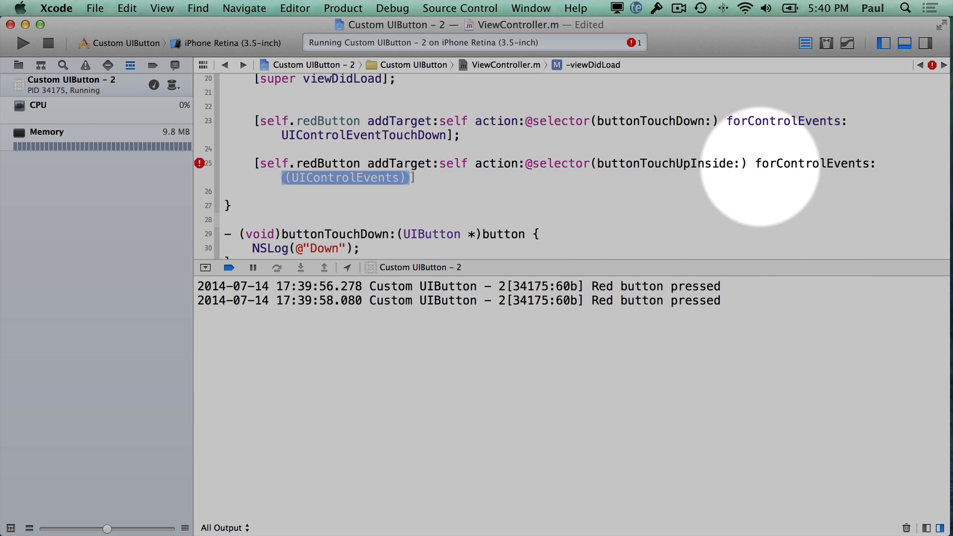
text(UIControlEventTouchDown)
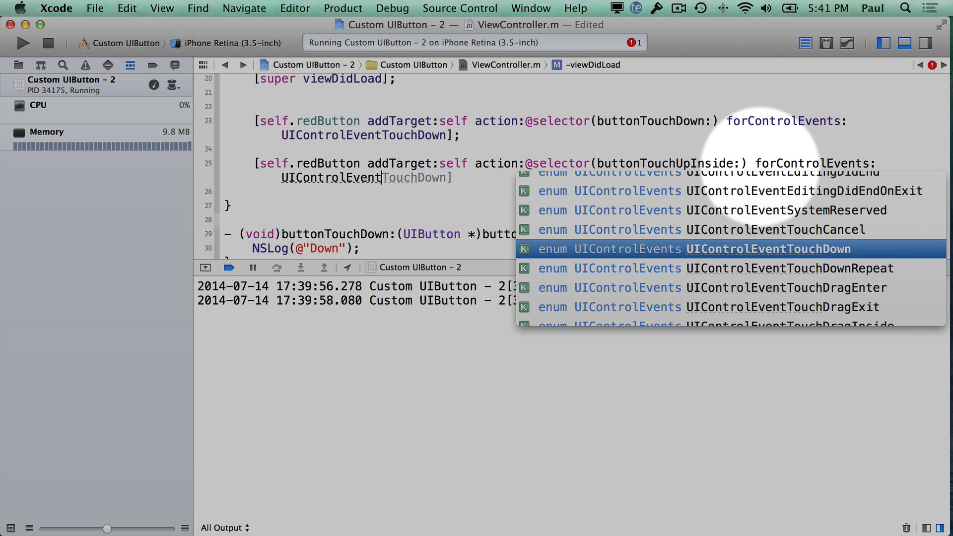
scroll(down, 3)
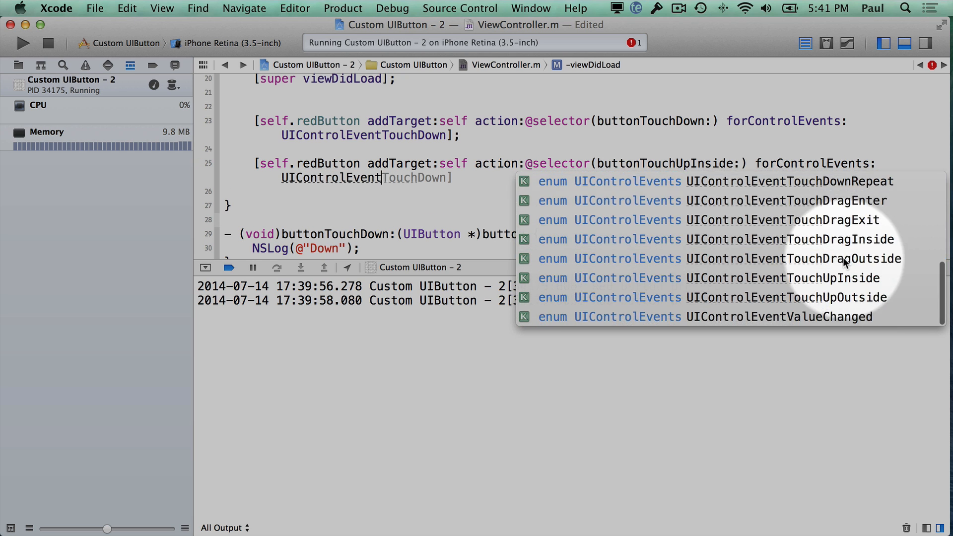
click(814, 297)
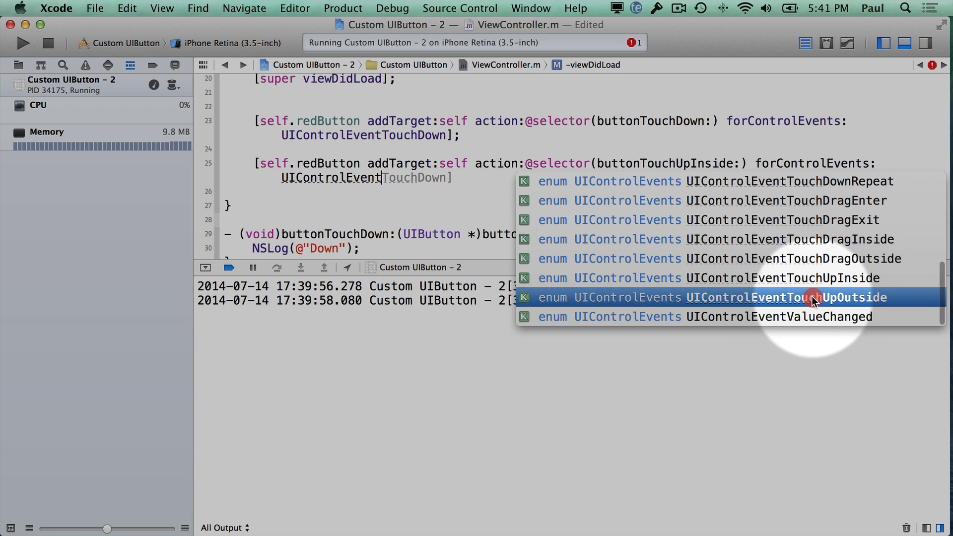
mouse_move(824, 278)
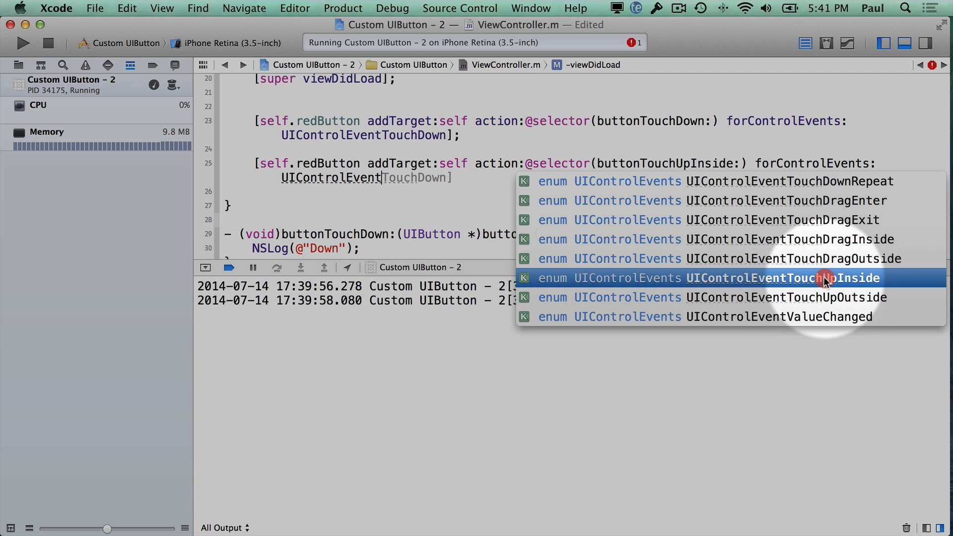
click(823, 278)
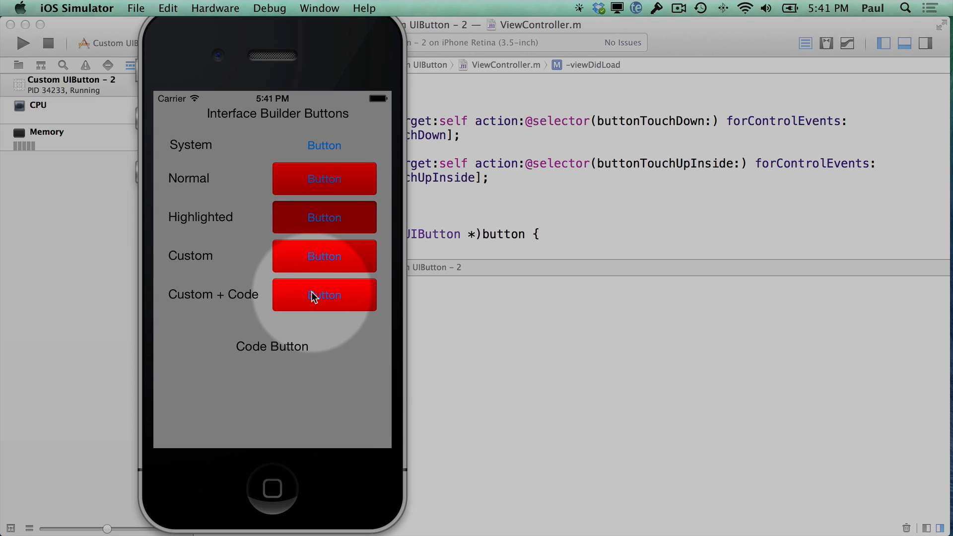
Tap the red Custom + Code button several times, checking the Down, Red button pressed, TouchUpInside logs
click(317, 296)
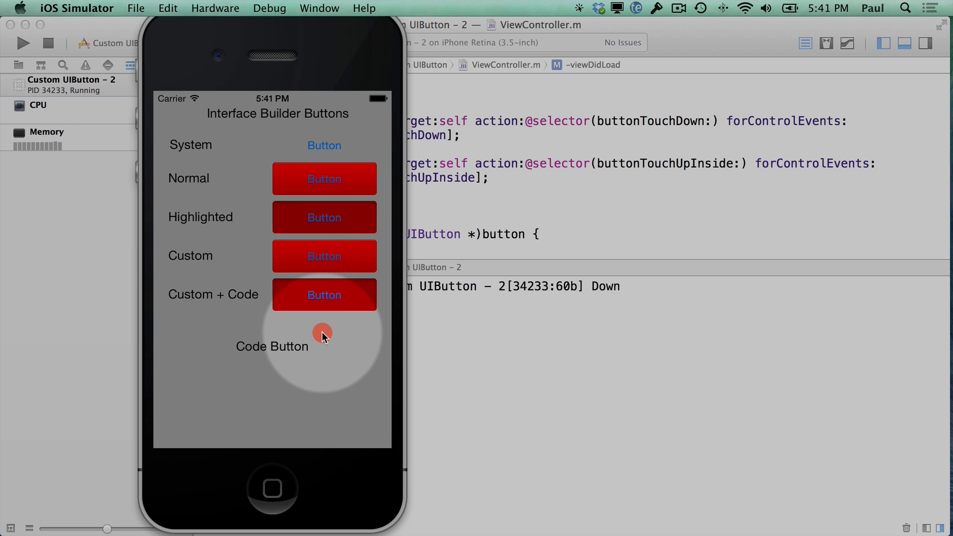
click(325, 295)
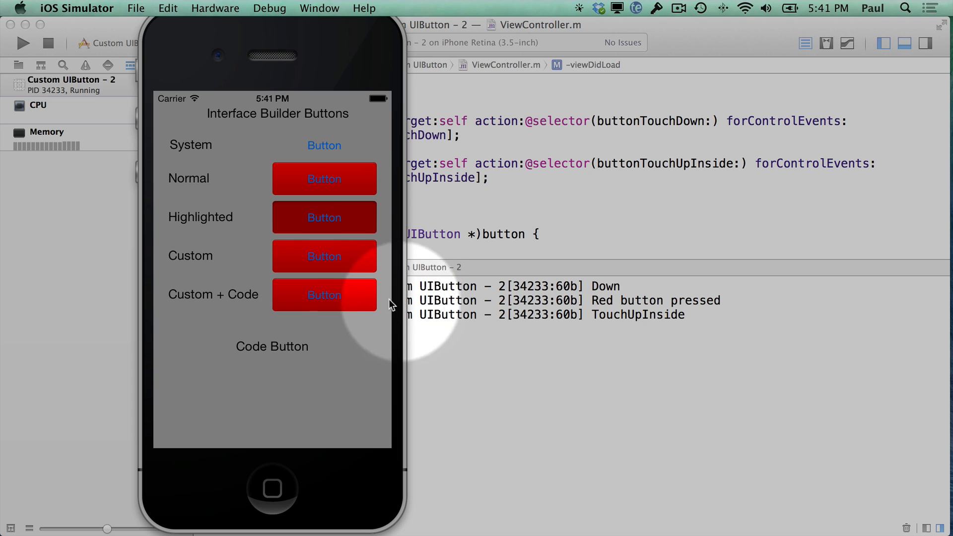
click(334, 362)
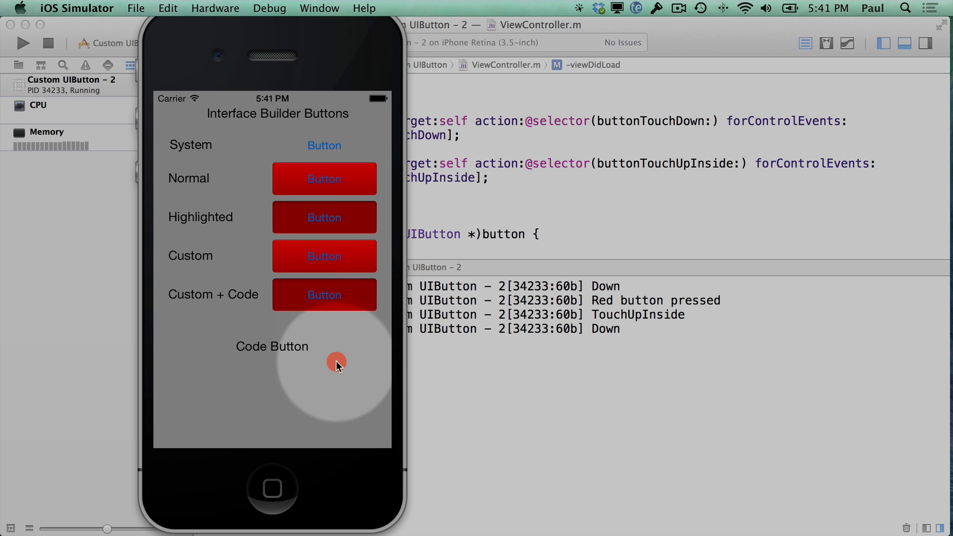
click(325, 295)
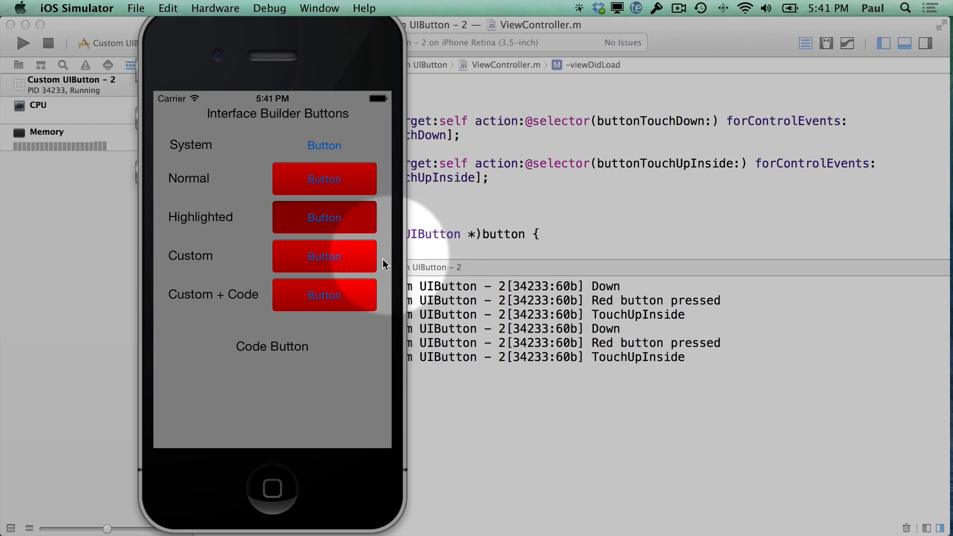
click(324, 295)
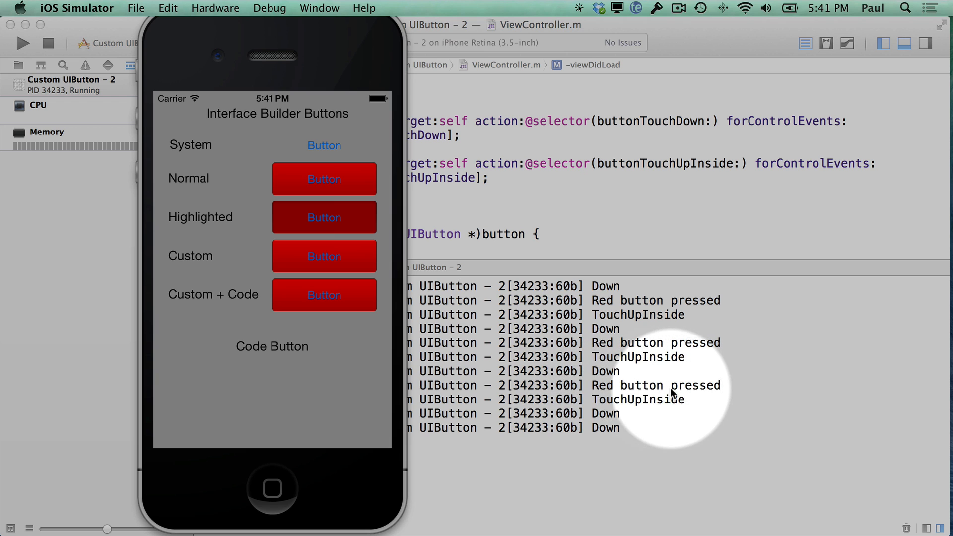
click(325, 295)
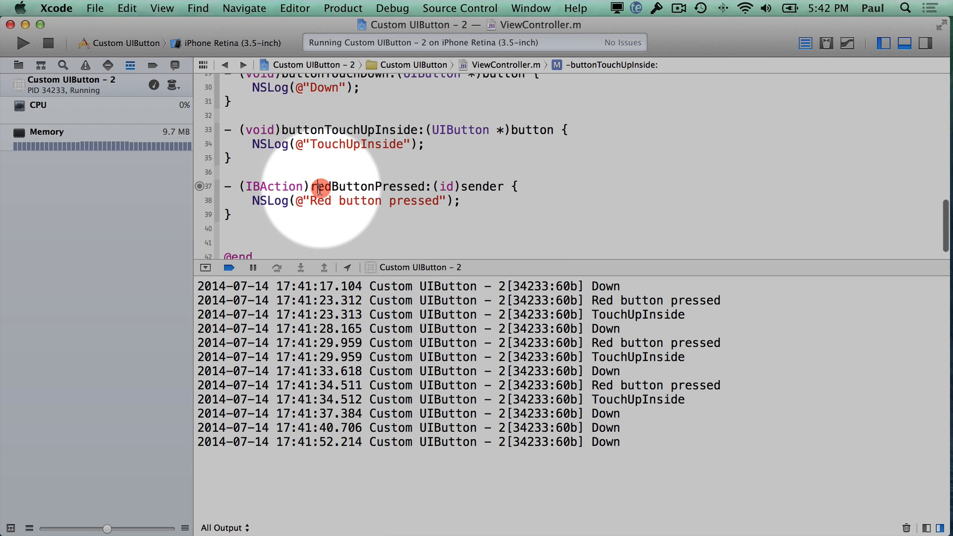
Select redButtonPressed in ViewController.m and scroll to the buttonTouchDown: method
double_click(363, 187)
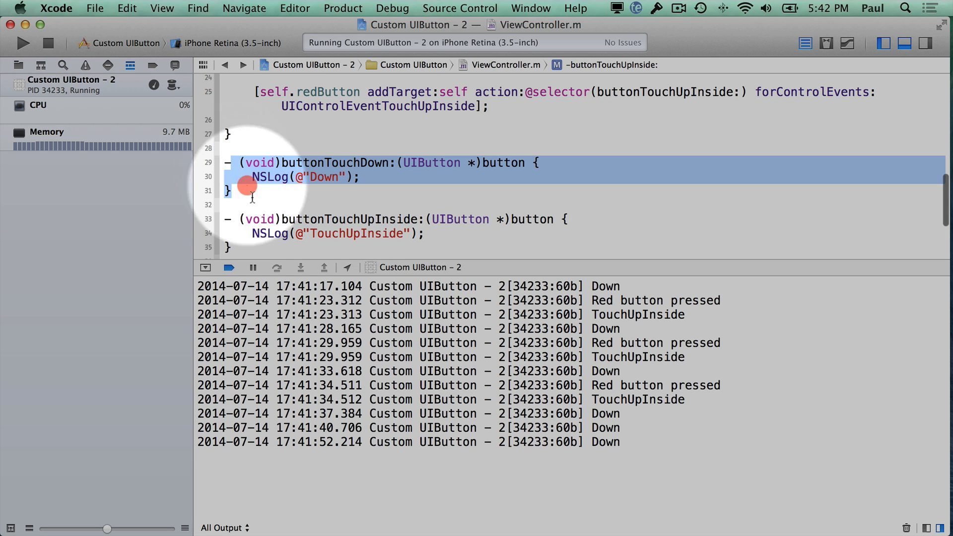
scroll(down, 3)
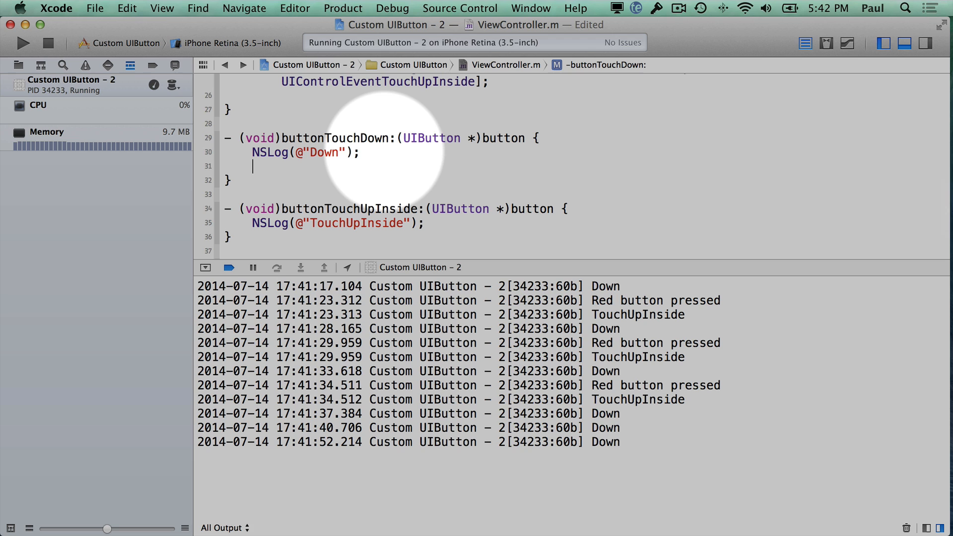
Set button.alpha = 0.15 in buttonTouchDown: and start button.alpha = 1 in buttonTouchUpInside:
text(button)
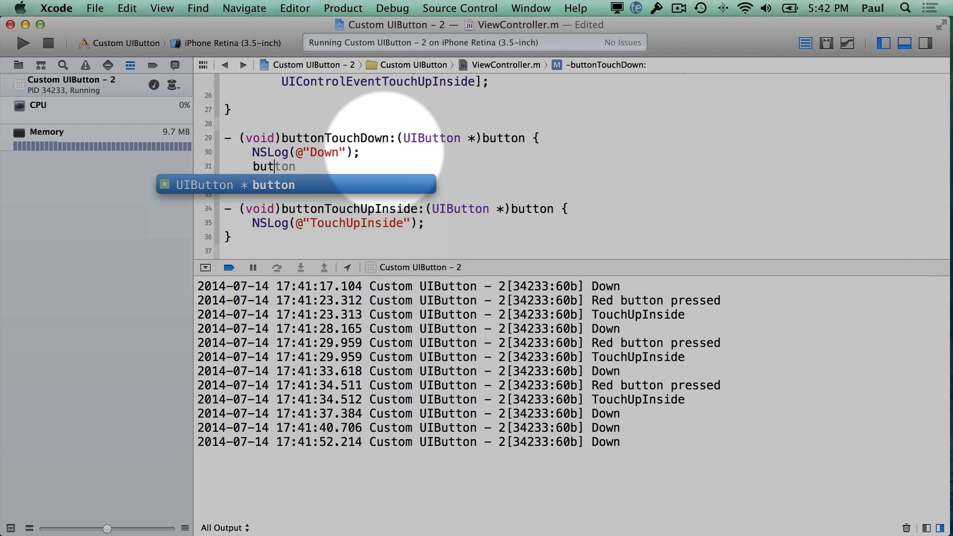
text(.alpha =)
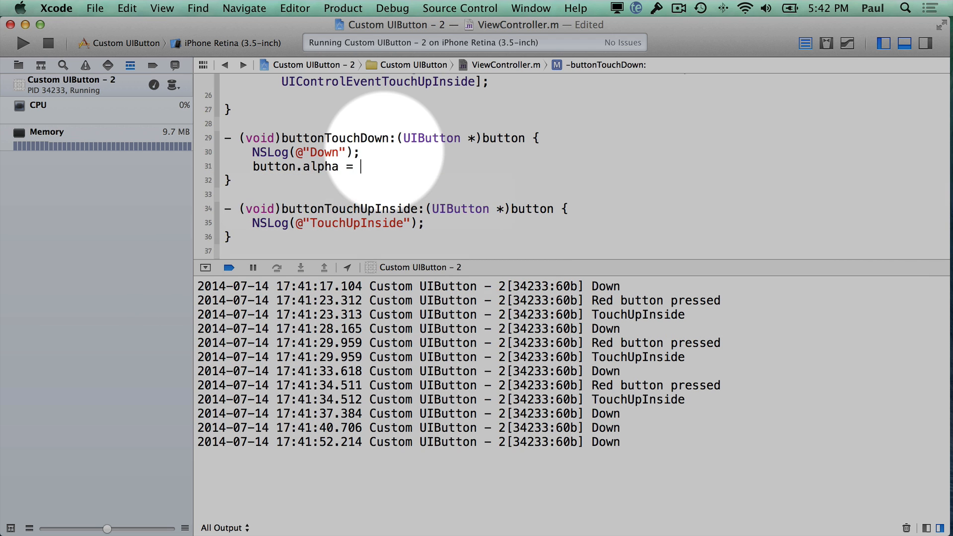
text(0.)
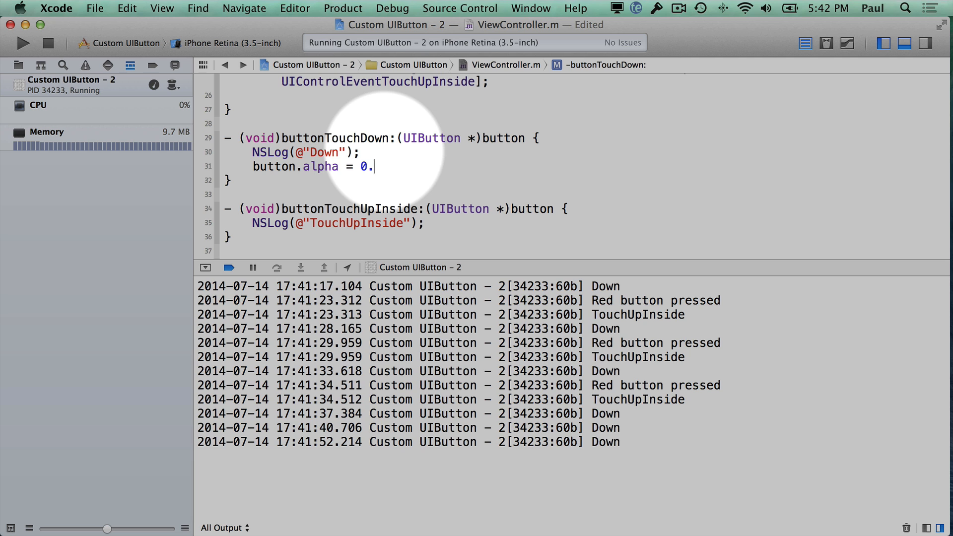
text(15;)
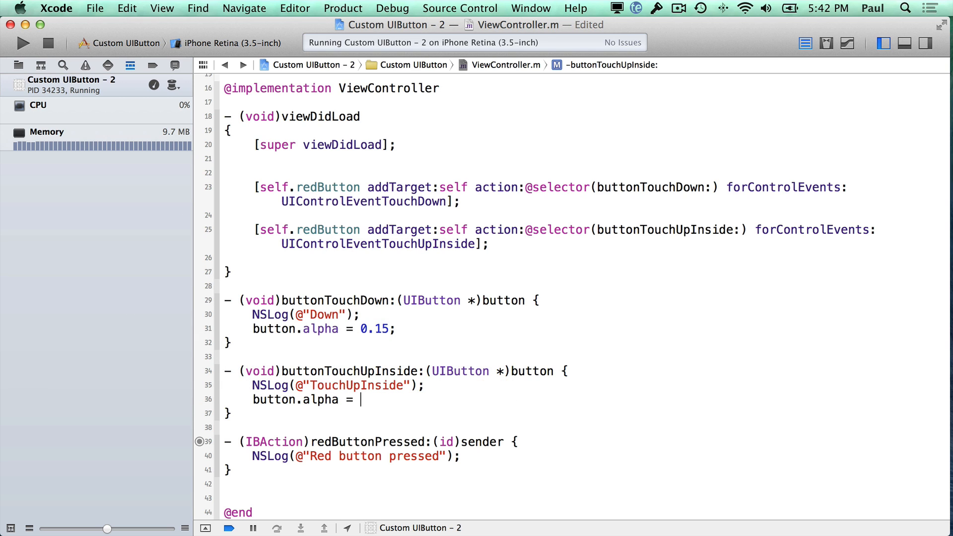
text(1)
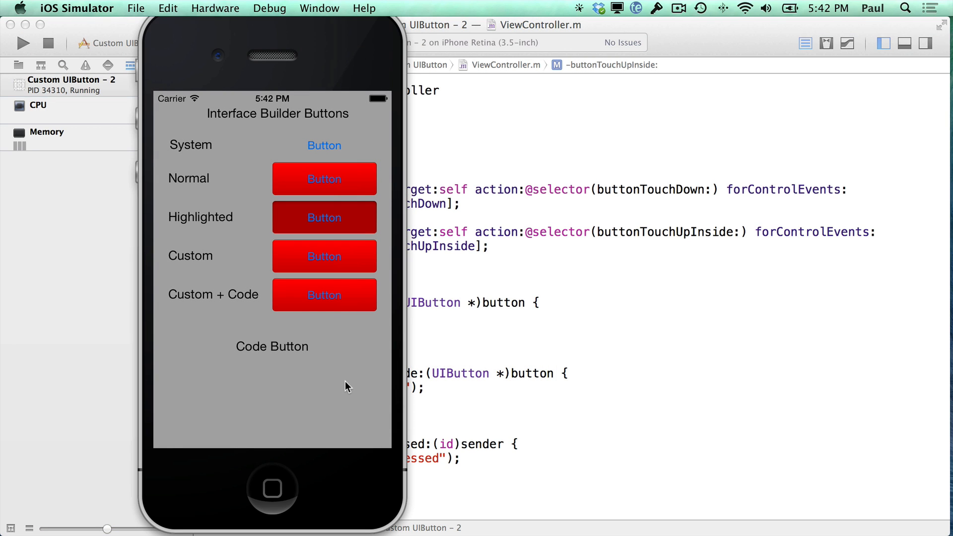
Press the Custom + Code button to see it dim, comparing with the plain Custom button
click(325, 295)
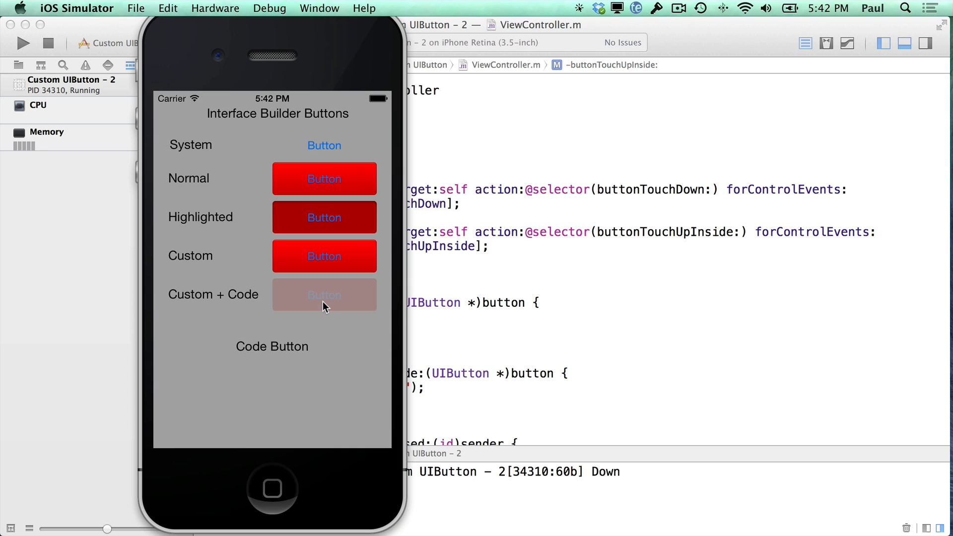
mouse_move(311, 304)
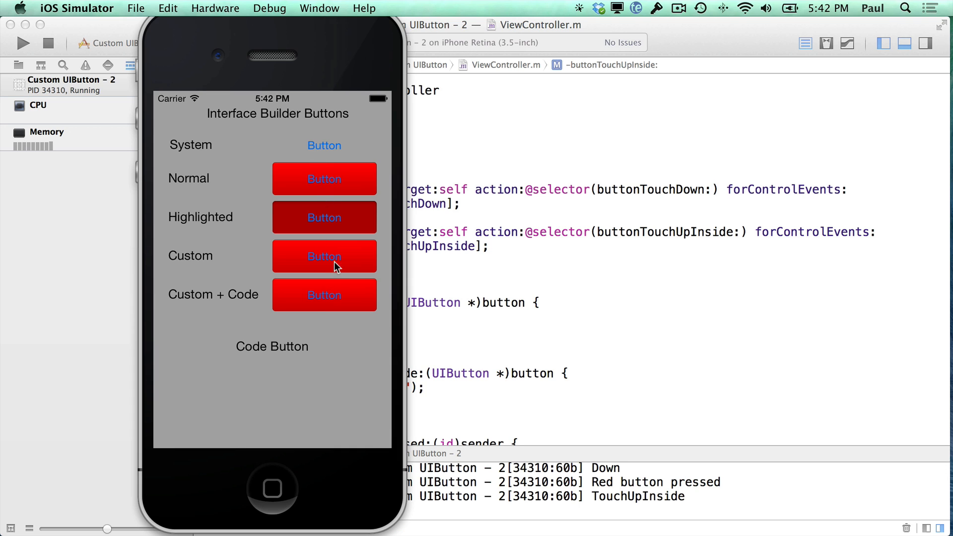
click(324, 179)
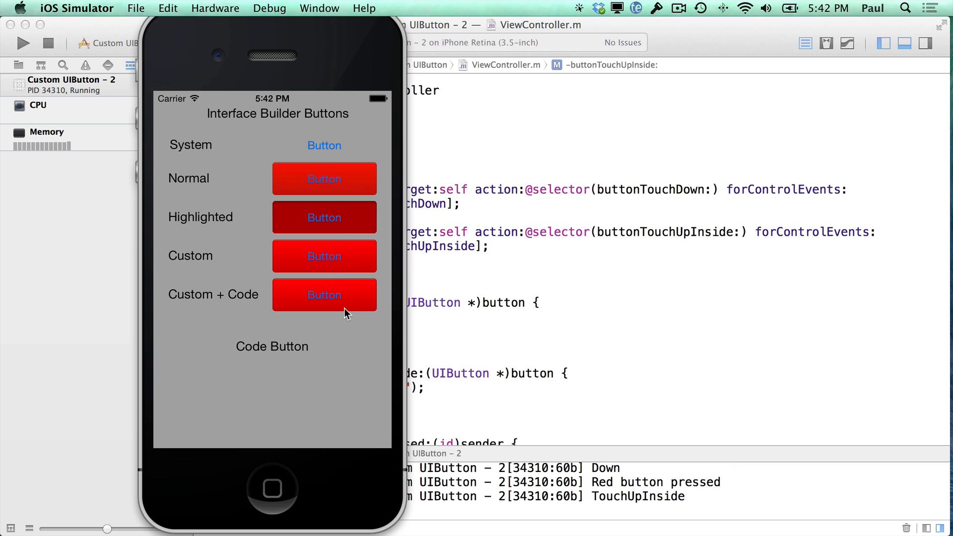
click(324, 295)
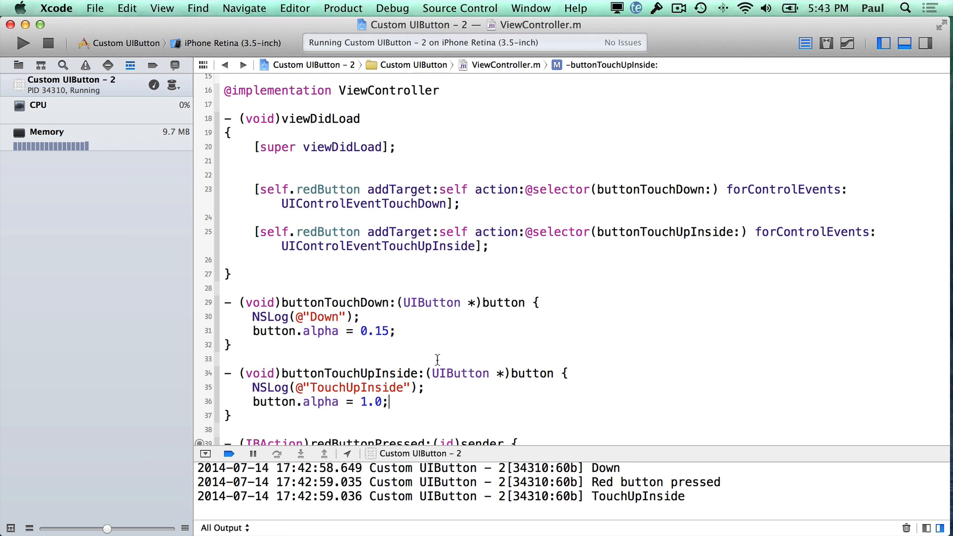
Change button.alpha to button.titleLabel.alpha in both handlers, rebuilding once to test
scroll(down, 3)
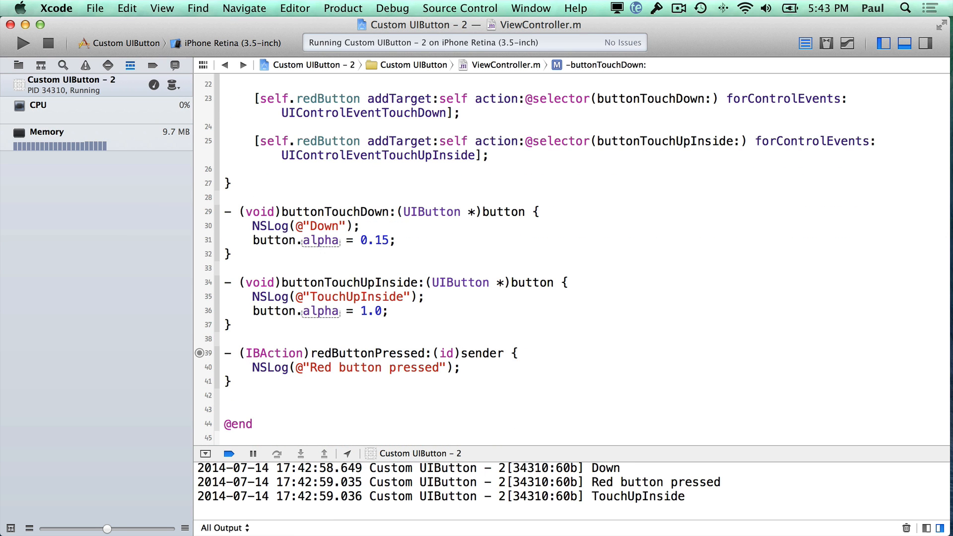
text(copy)
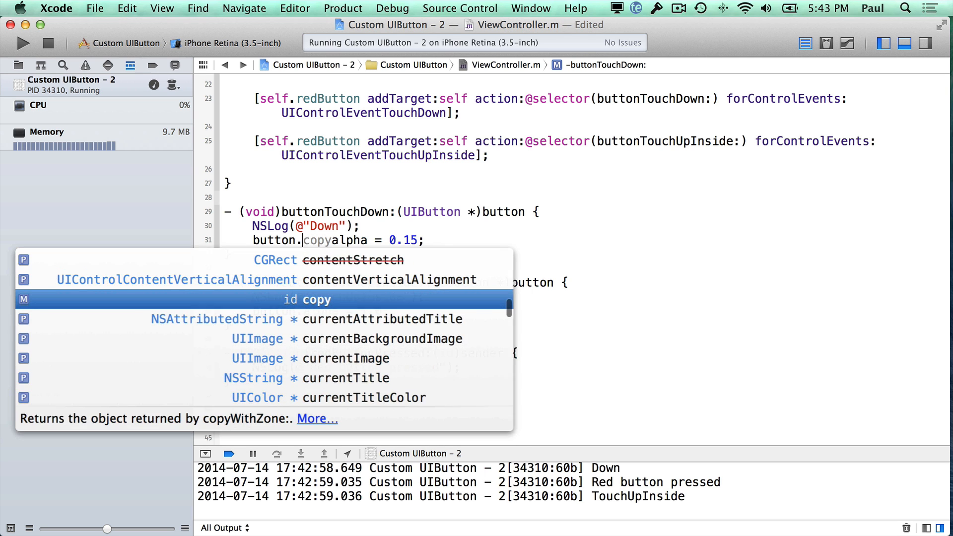
text(titleLabel)
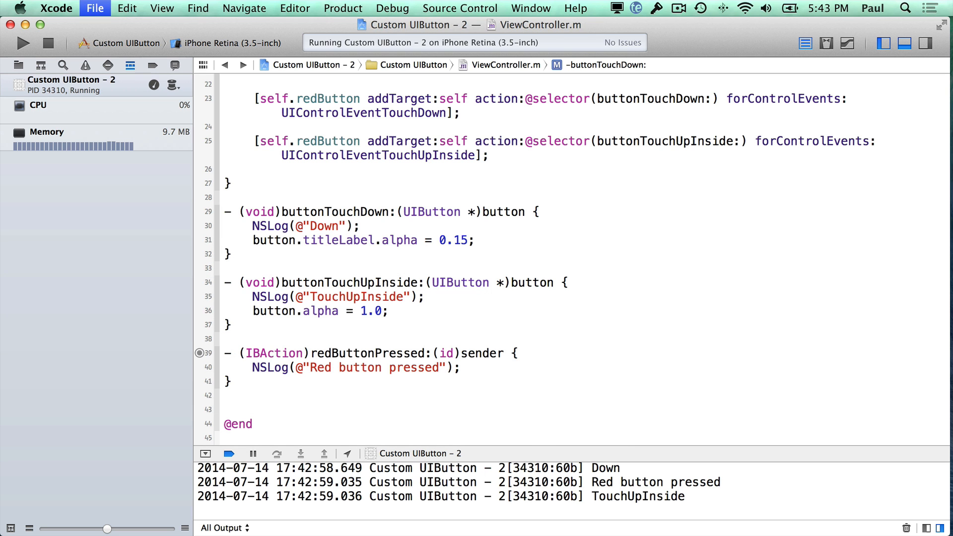
click(22, 40)
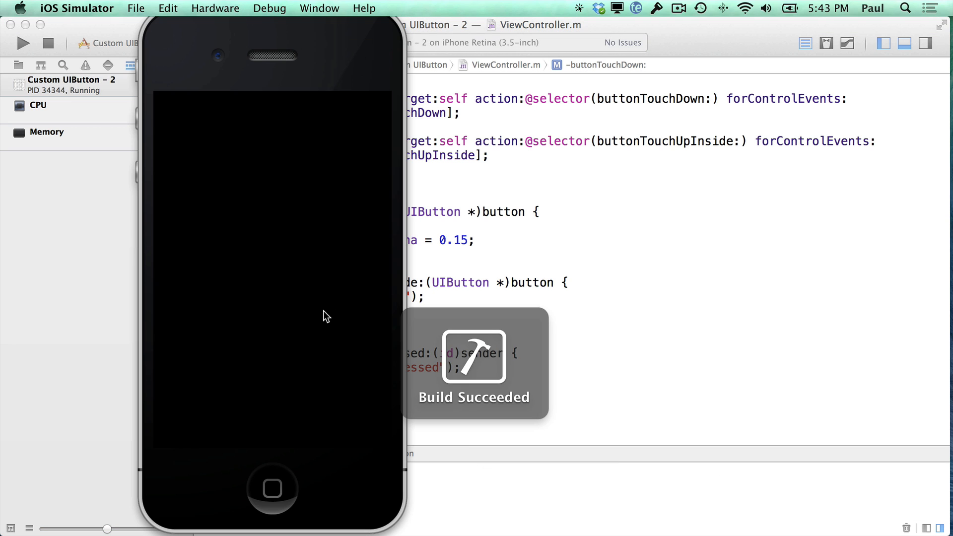
click(325, 295)
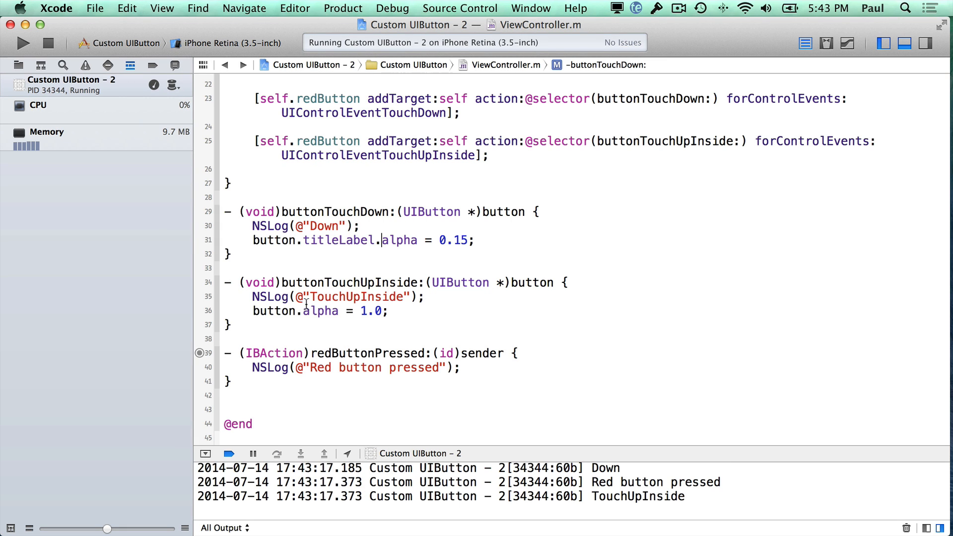
text(titleL)
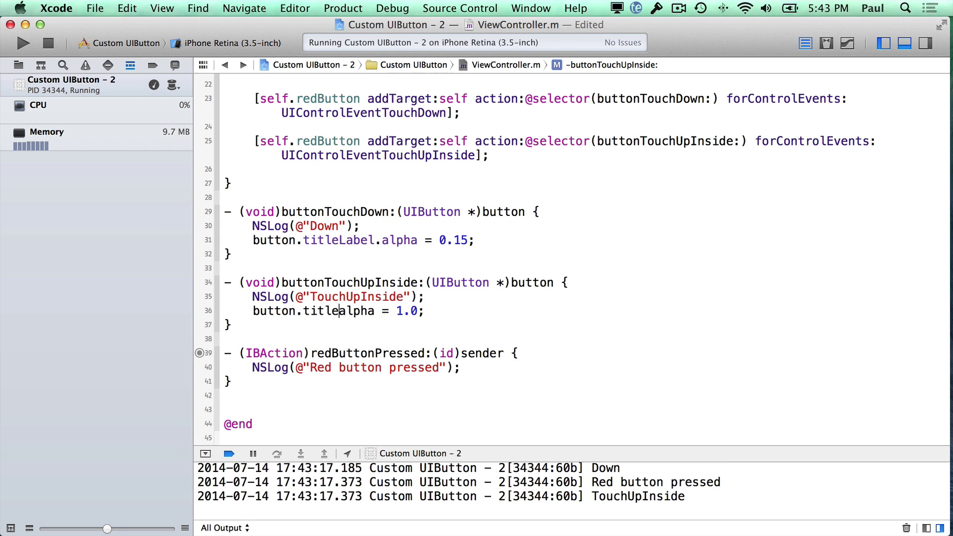
text(Lba)
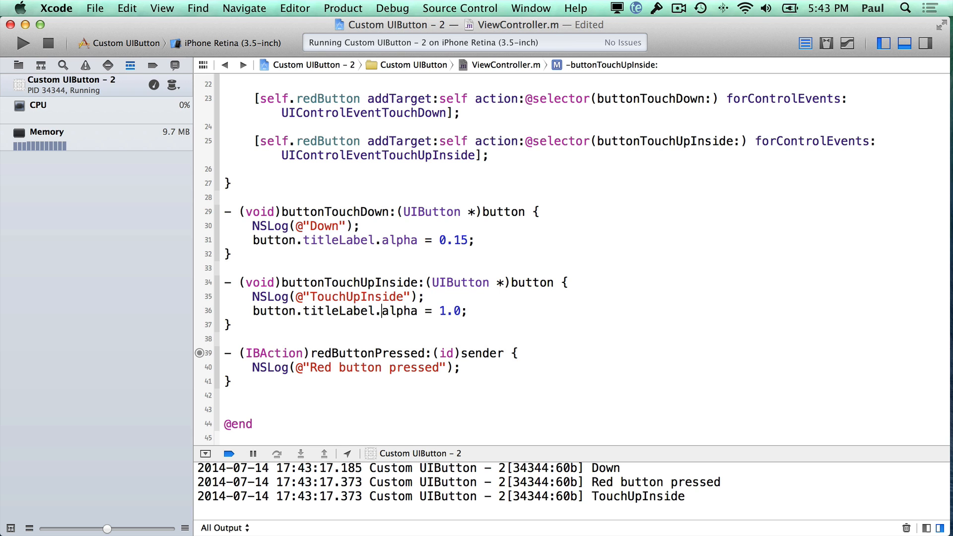
Rebuild the titleLabel alpha version and press Custom + Code to see only the title dim
click(19, 43)
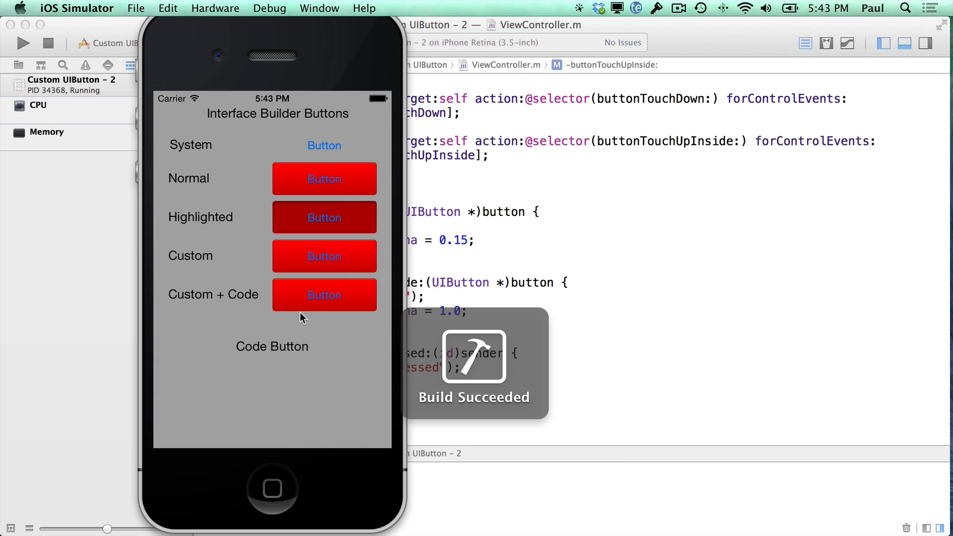
click(324, 295)
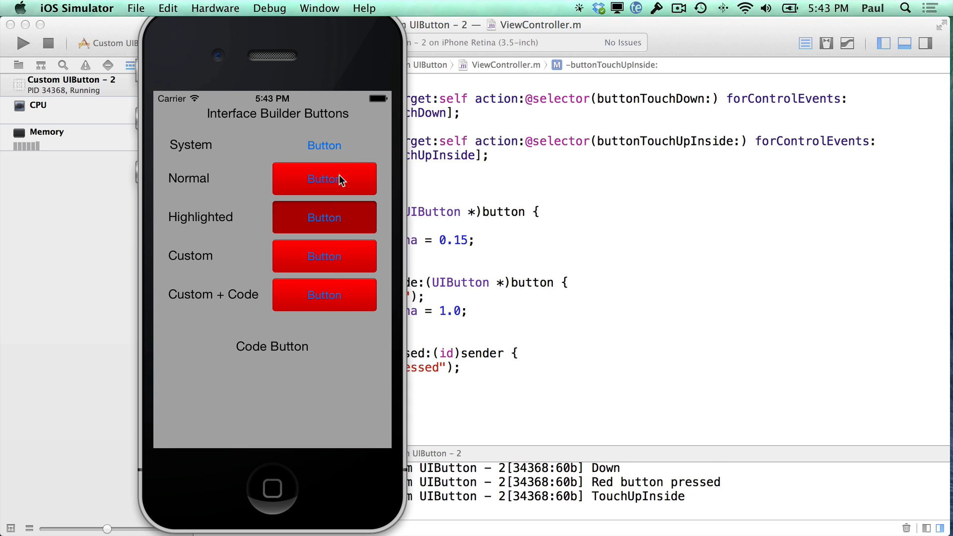
mouse_move(342, 196)
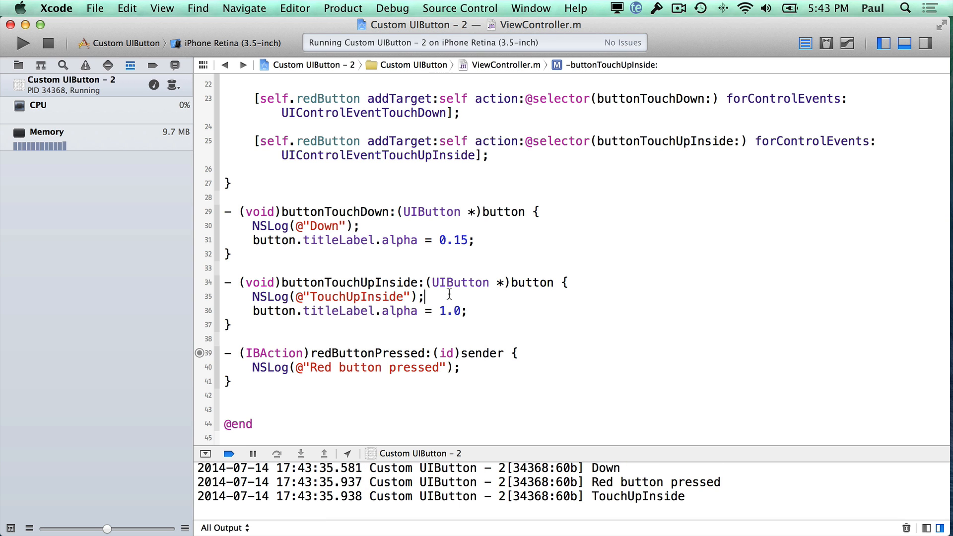
Wrap the titleLabel alpha reset in a [UIView animateWithDuration:0.3 animations:^{ }] block
key(Return)
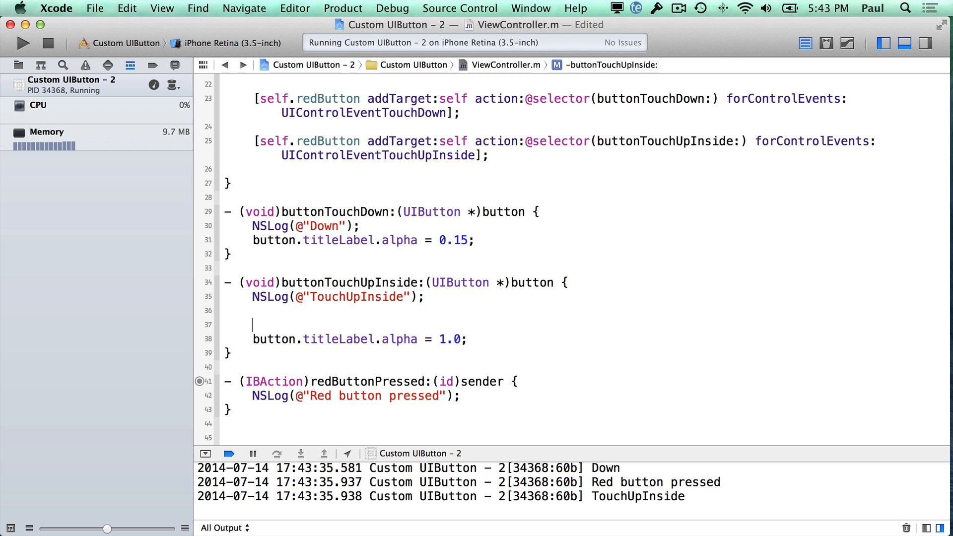
text([UI)
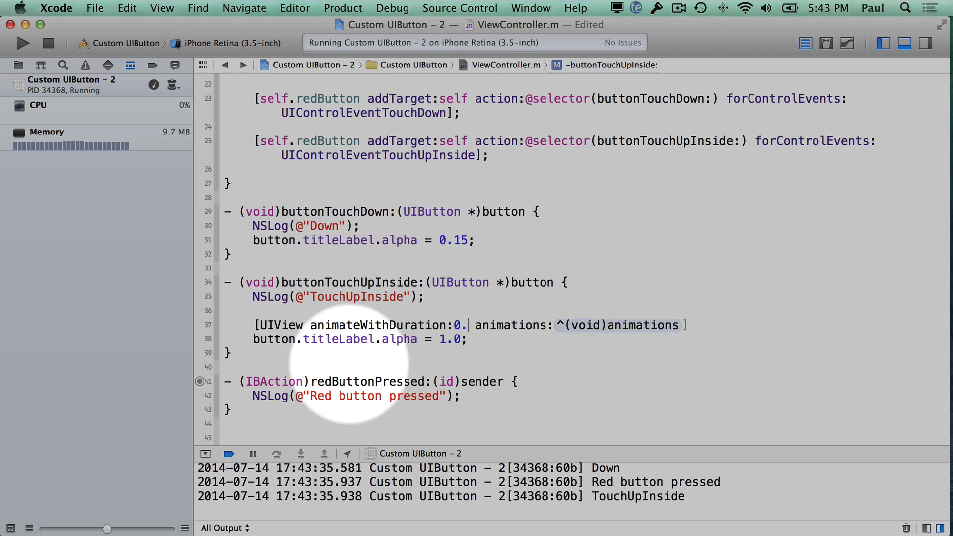
text(3)
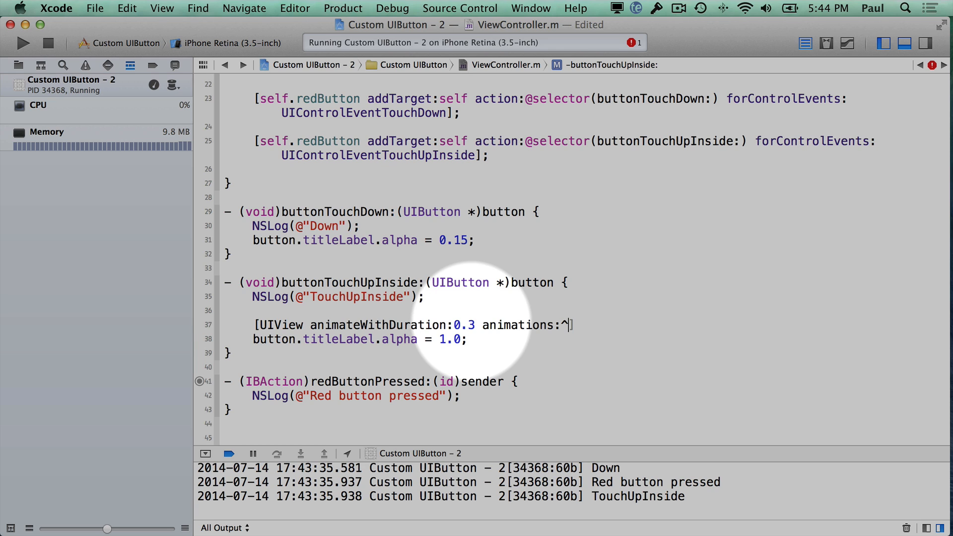
text({)
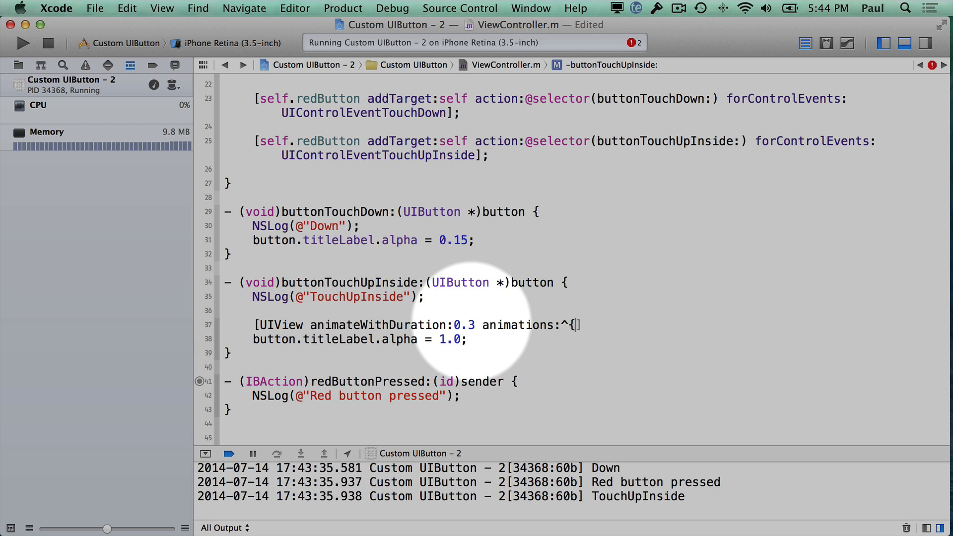
key(Return)
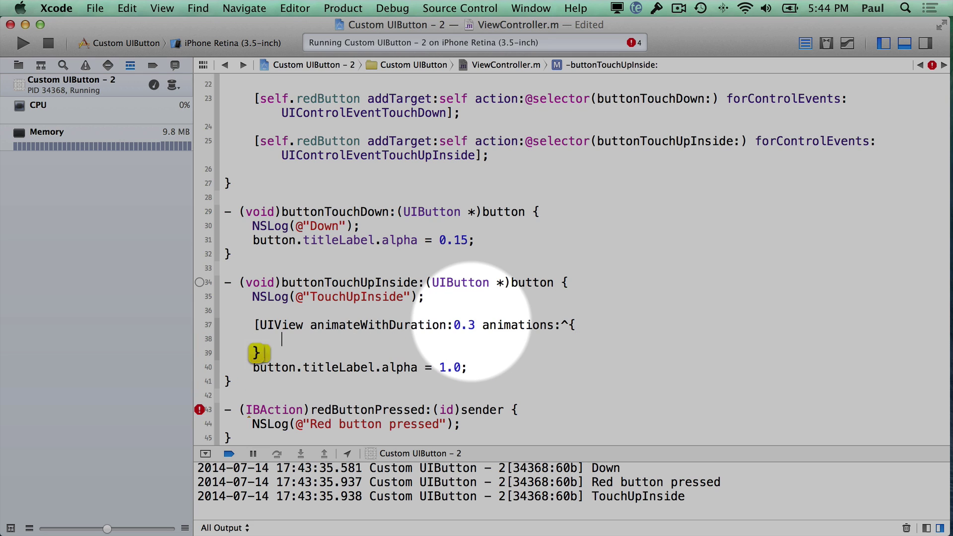
text(];)
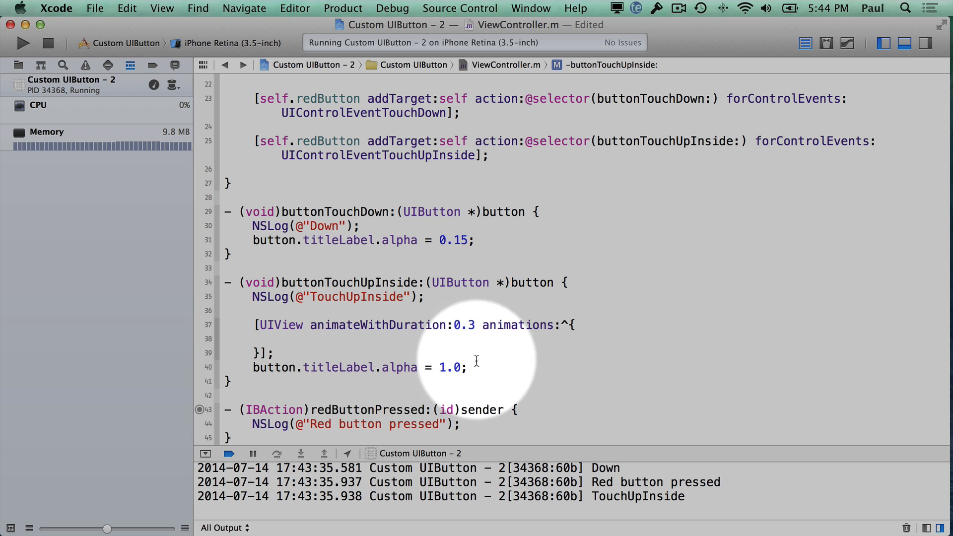
double_click(399, 367)
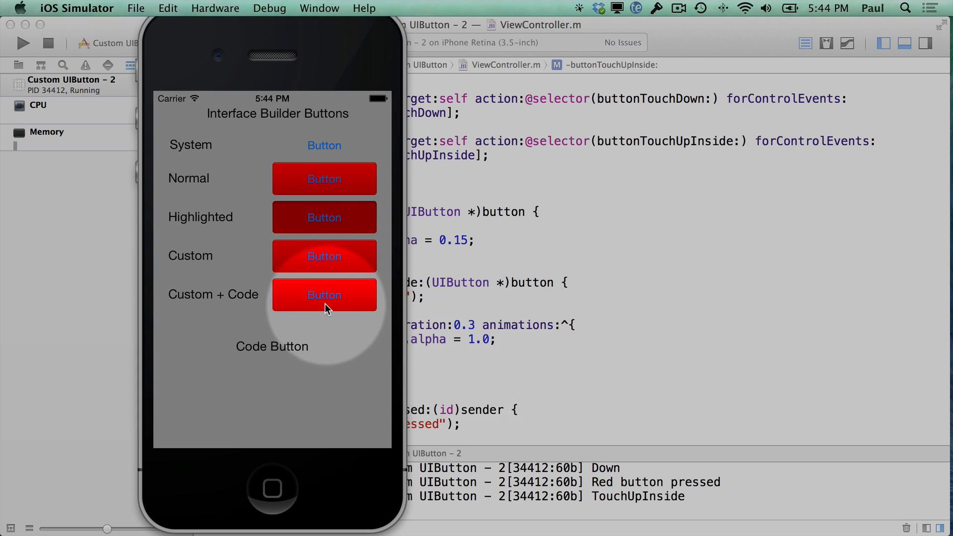
Watch the title fade on Custom + Code presses, trying a 2.3-second duration before restoring 0.3
click(323, 302)
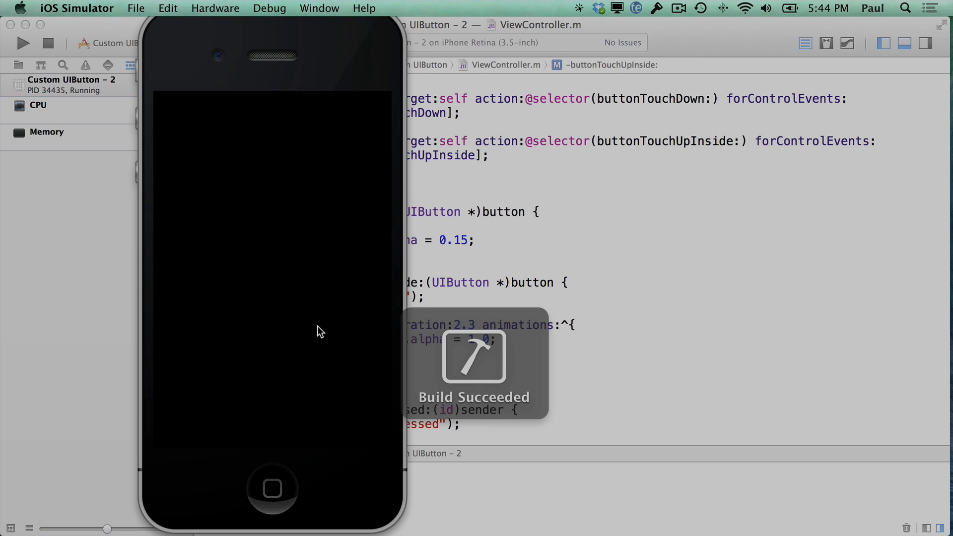
click(324, 295)
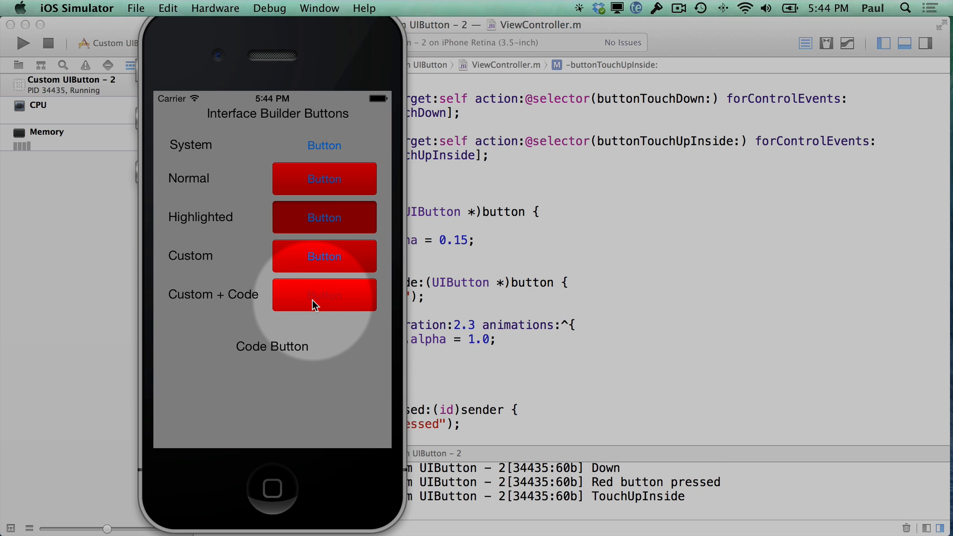
click(324, 295)
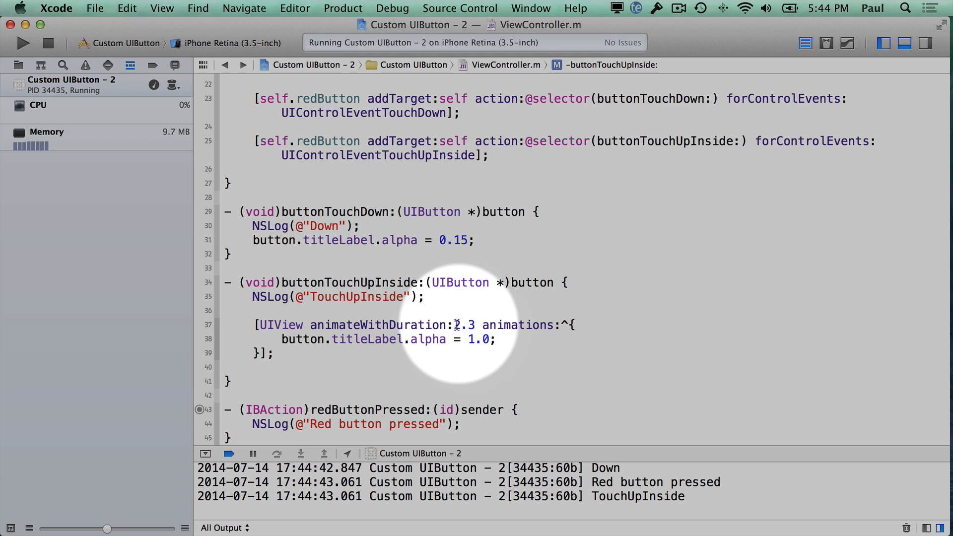
click(343, 8)
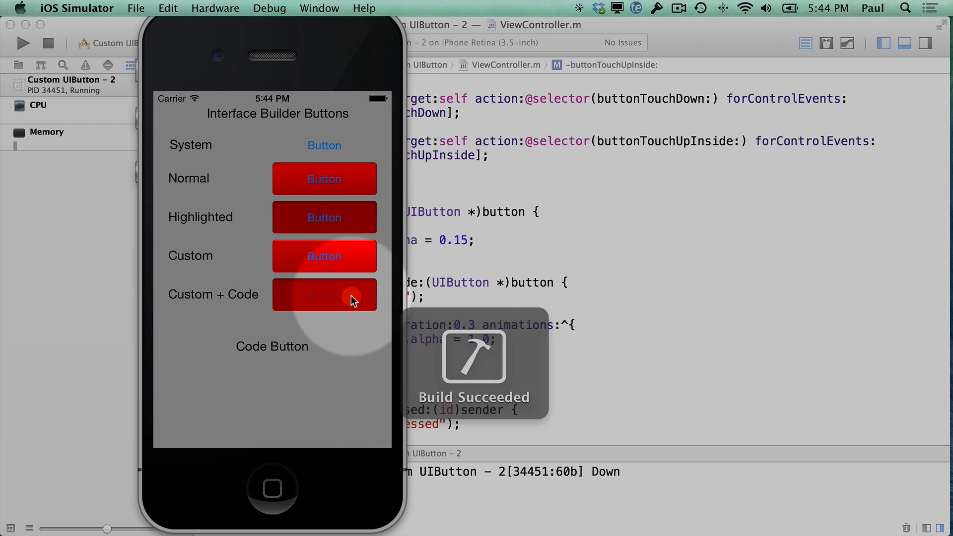
Tap the Custom + Code button three times to confirm the quick 0.3-second title fade
click(344, 297)
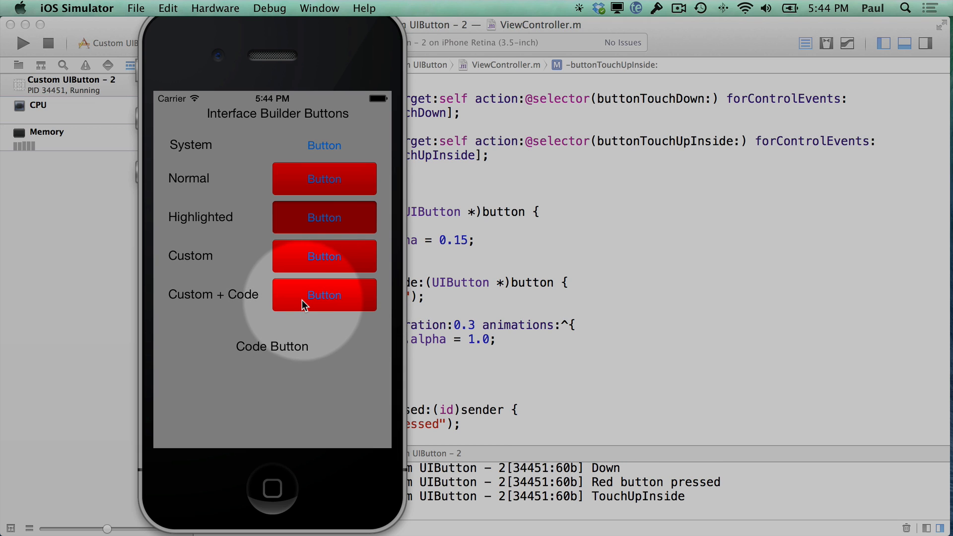
click(309, 296)
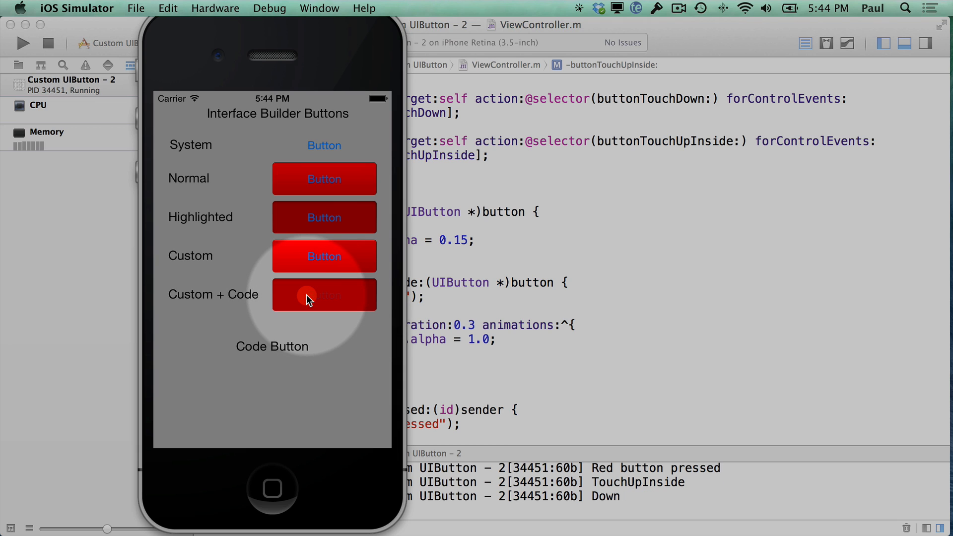
click(309, 297)
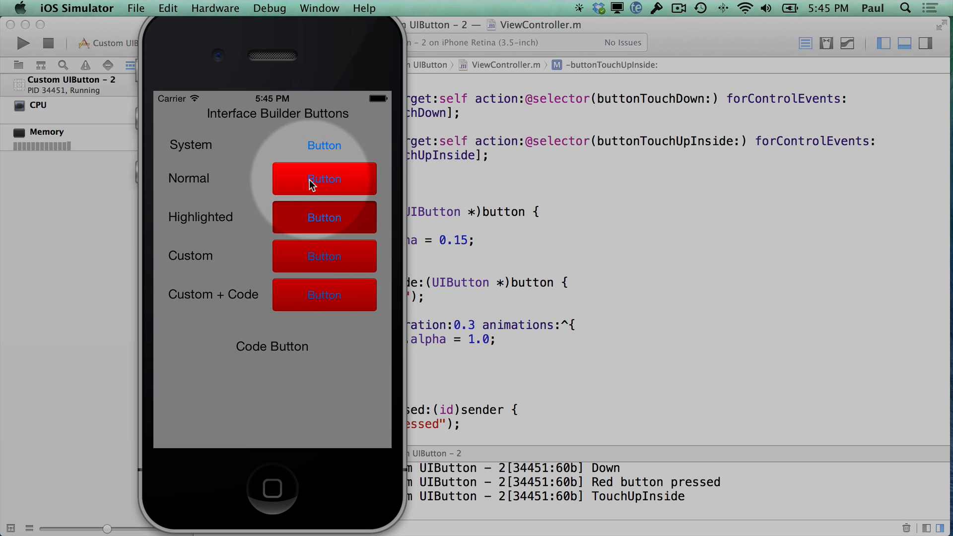
mouse_move(312, 188)
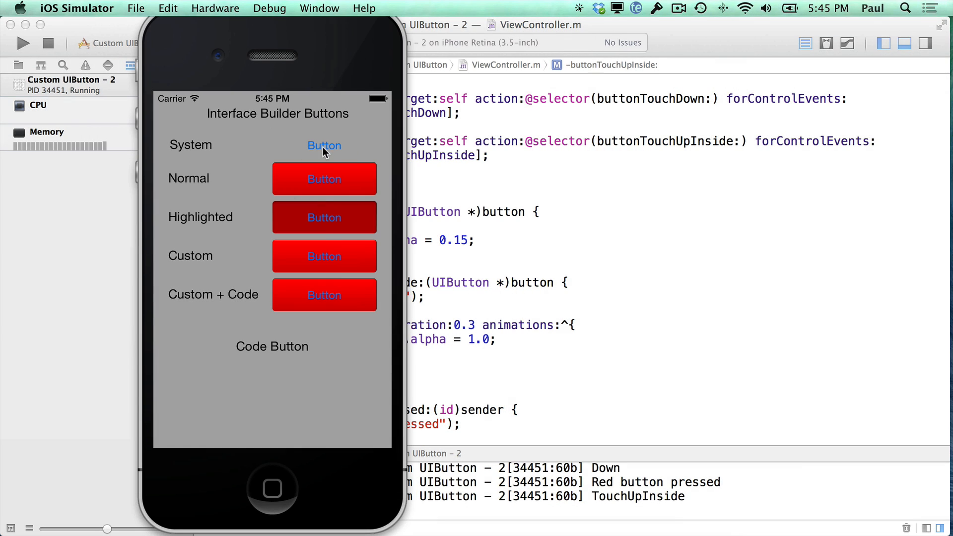
mouse_move(315, 343)
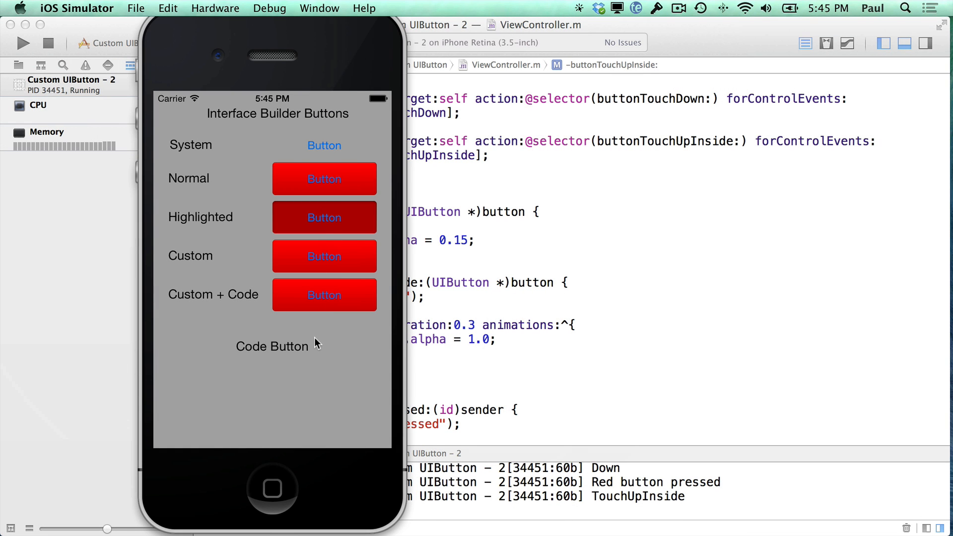